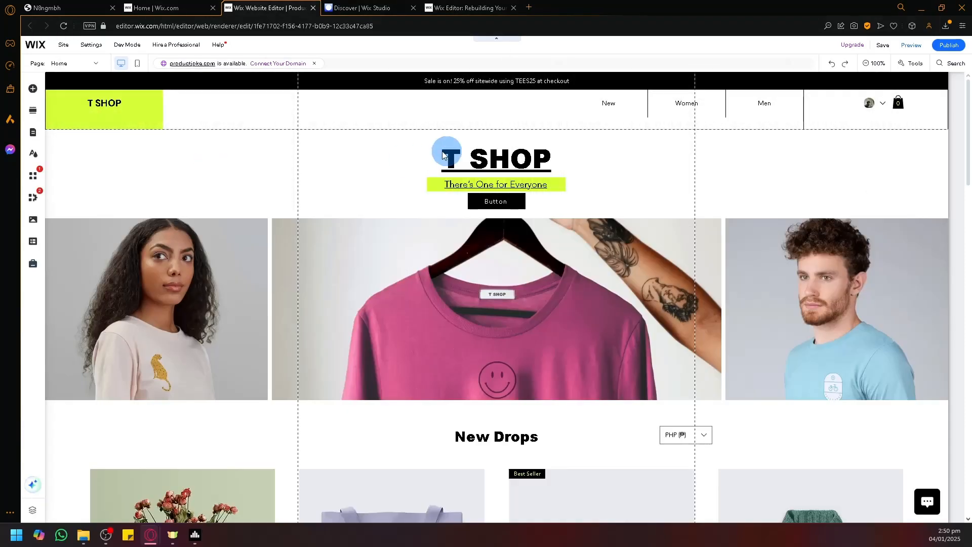
# - Leave the T SHOP editor for the dashboard home, then the Discover Wix Studio page
pyautogui.click(168, 7)
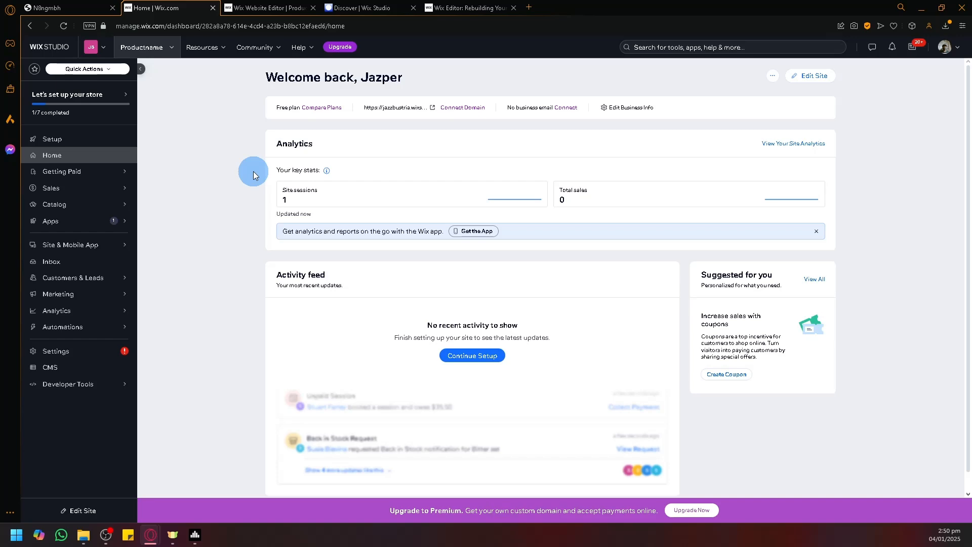
pyautogui.click(364, 8)
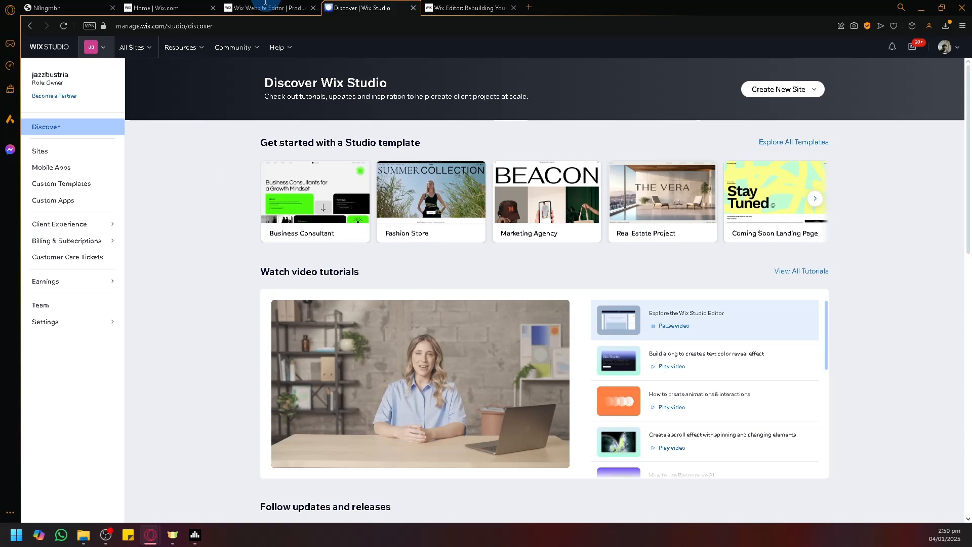
# - Review the Help Center article on rebuilding a Wix Editor site in Studio, then return to T SHOP
pyautogui.click(469, 7)
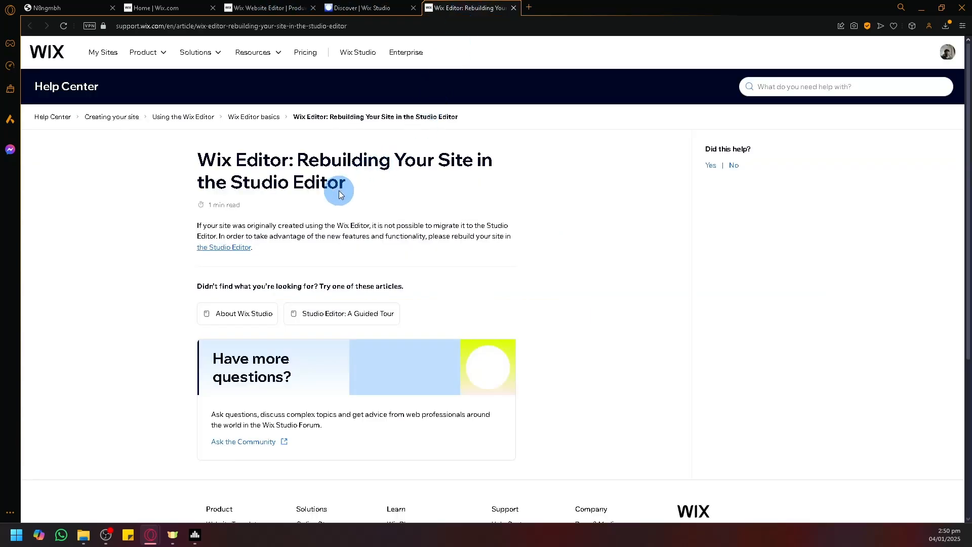
pyautogui.moveTo(440, 230)
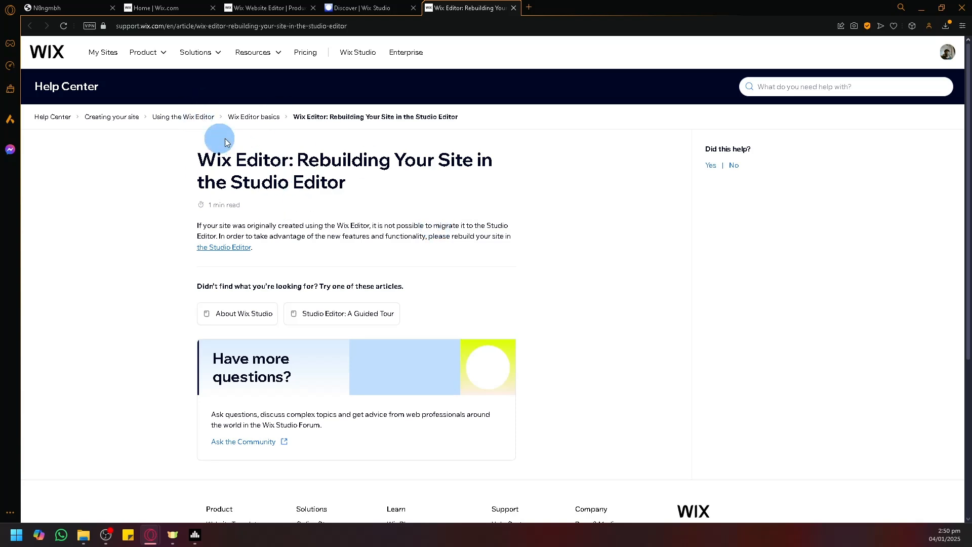
pyautogui.moveTo(430, 293)
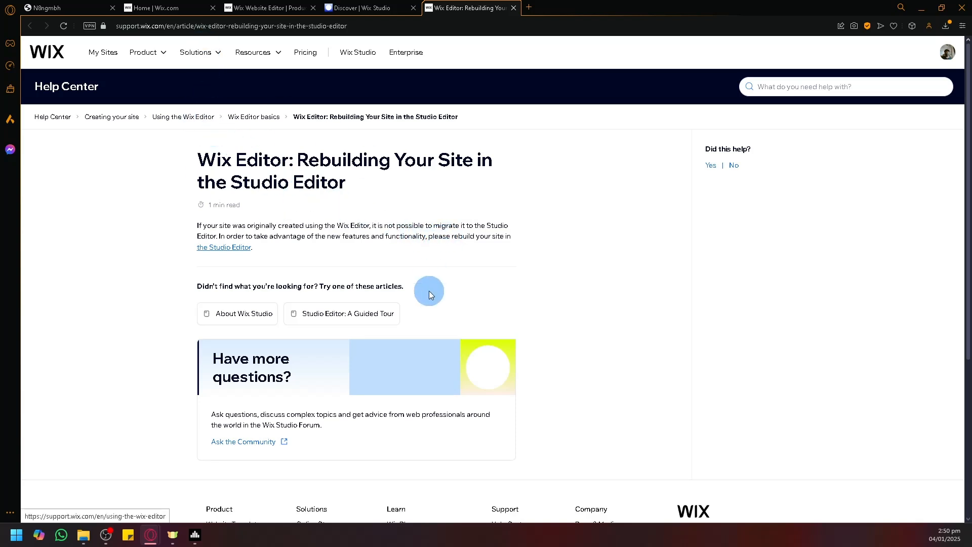
pyautogui.click(267, 7)
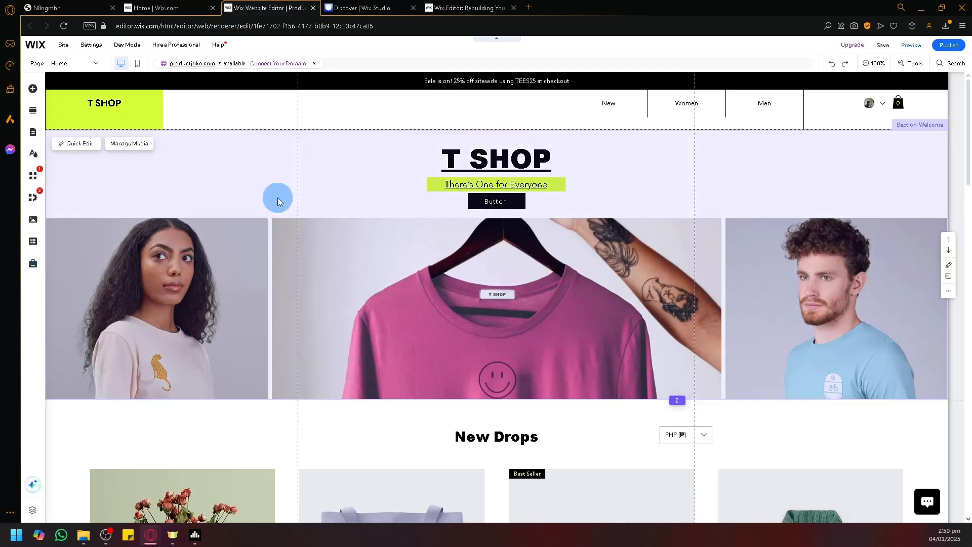
# - Play the Editor tour and text color reveal build-along videos, checking T SHOP's product grid in between
pyautogui.click(365, 8)
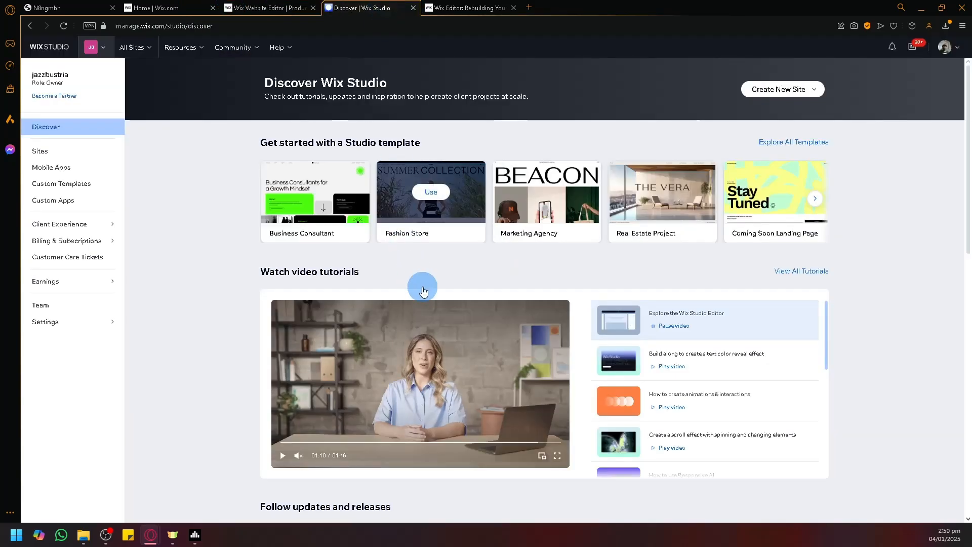
pyautogui.click(283, 455)
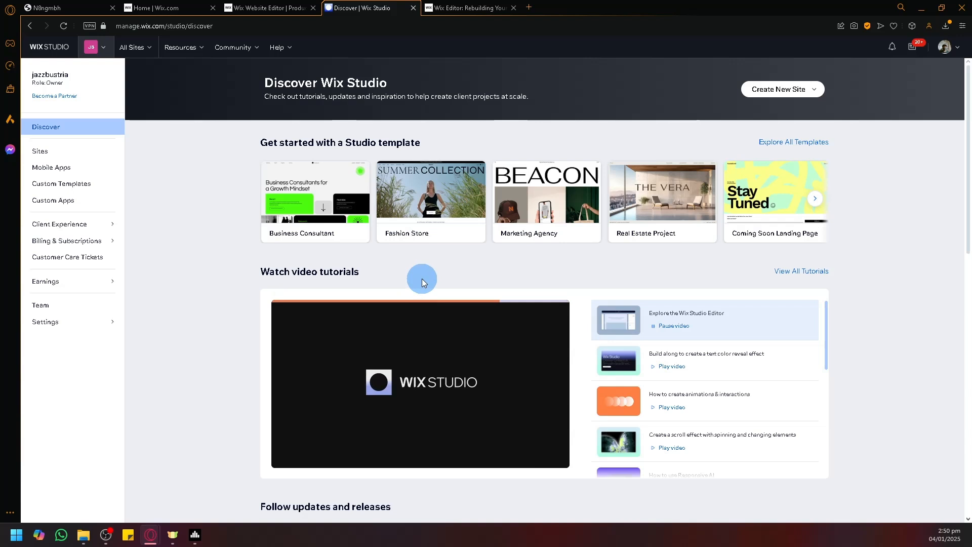
pyautogui.click(672, 365)
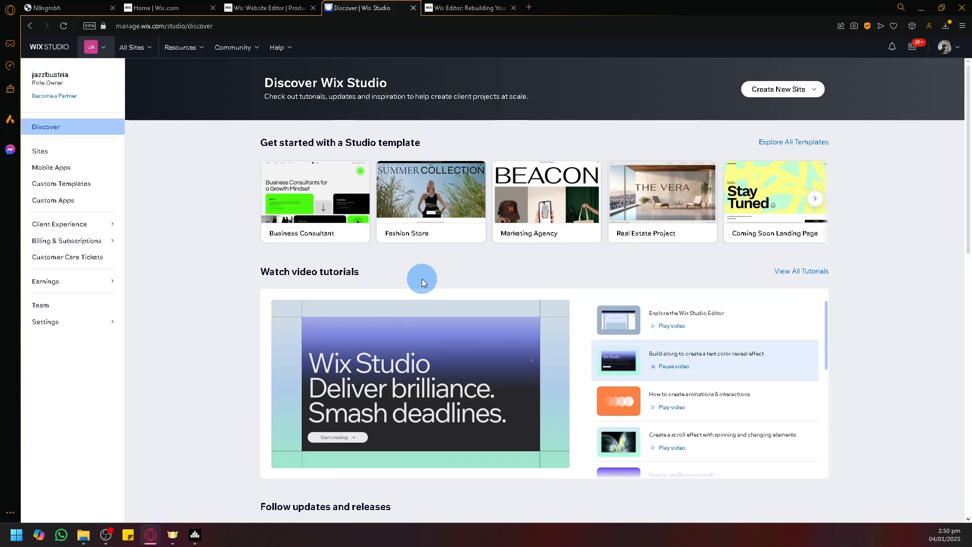
pyautogui.moveTo(269, 310)
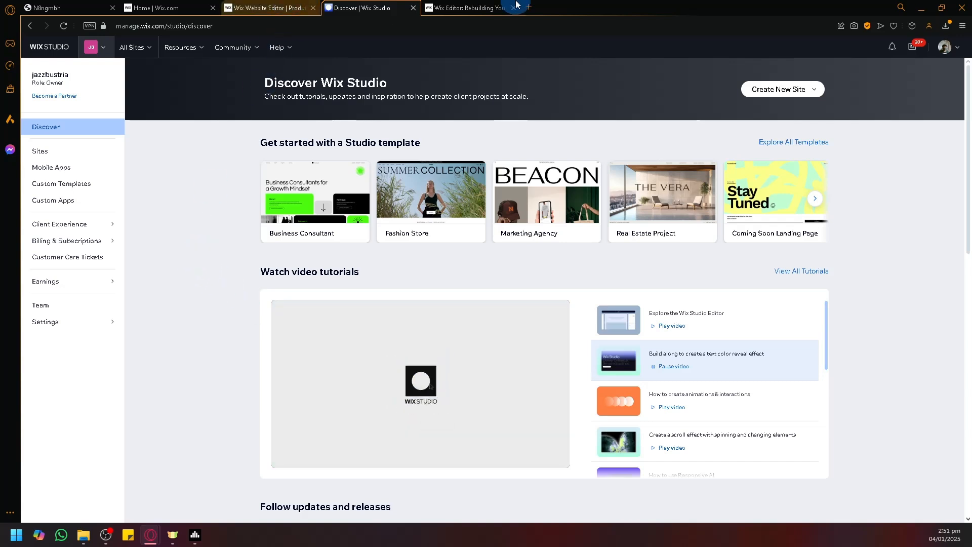
pyautogui.click(267, 7)
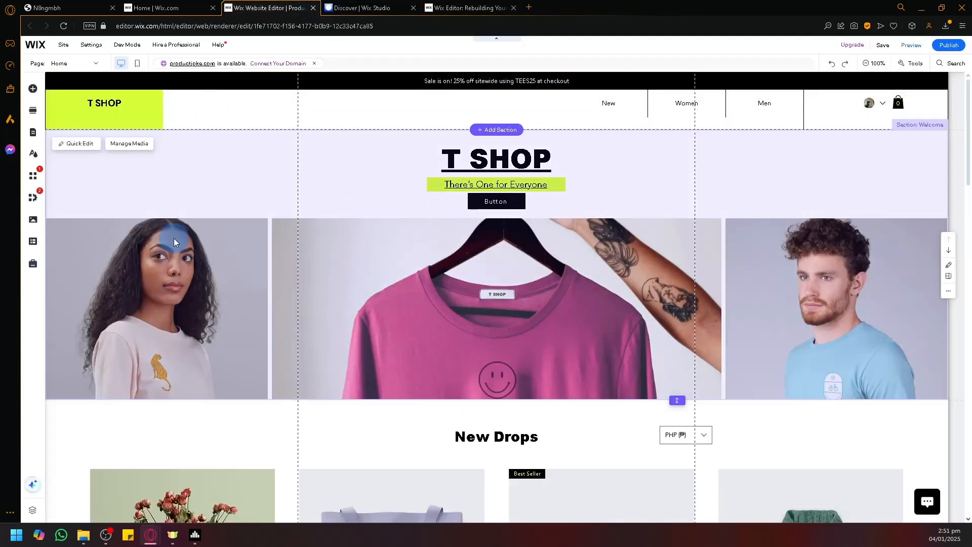
pyautogui.scroll(-3)
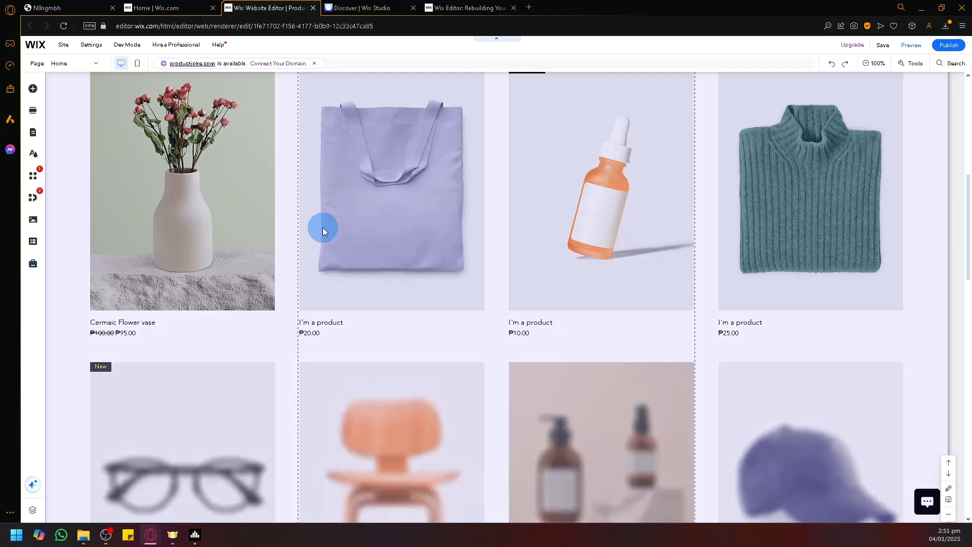
pyautogui.click(363, 7)
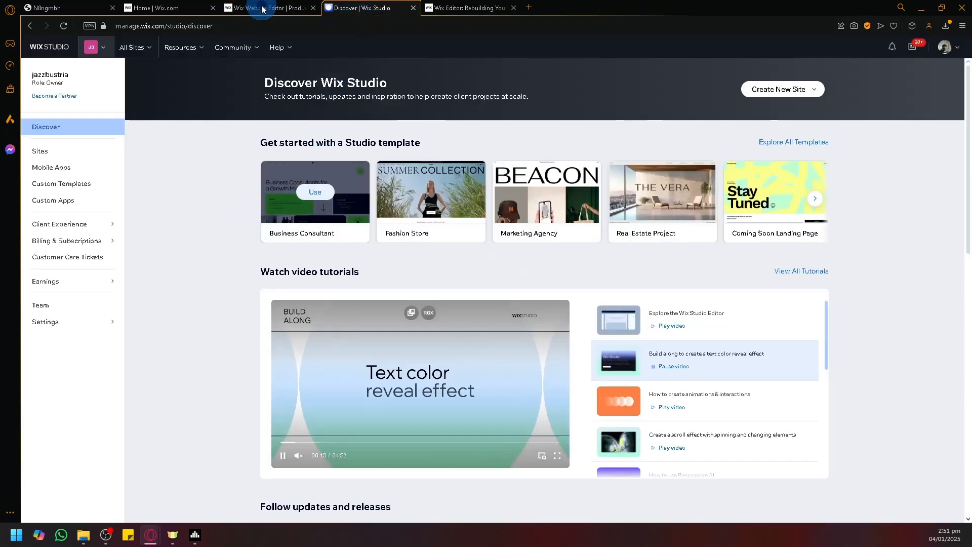
pyautogui.click(267, 8)
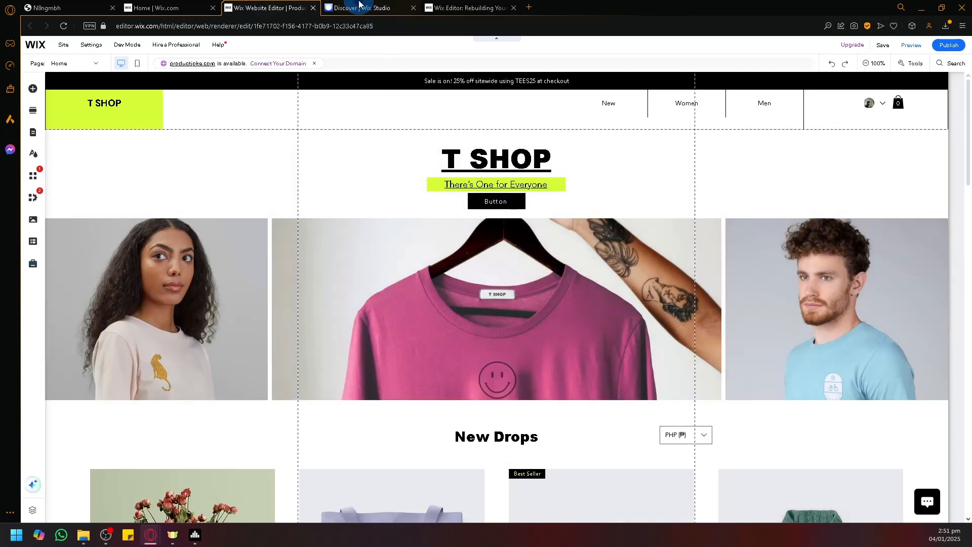
pyautogui.click(465, 7)
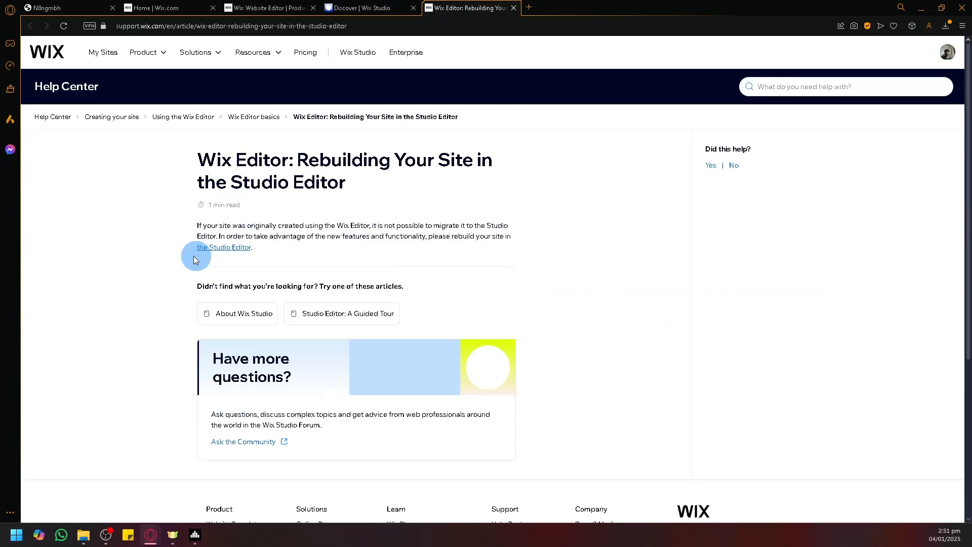
pyautogui.moveTo(297, 209)
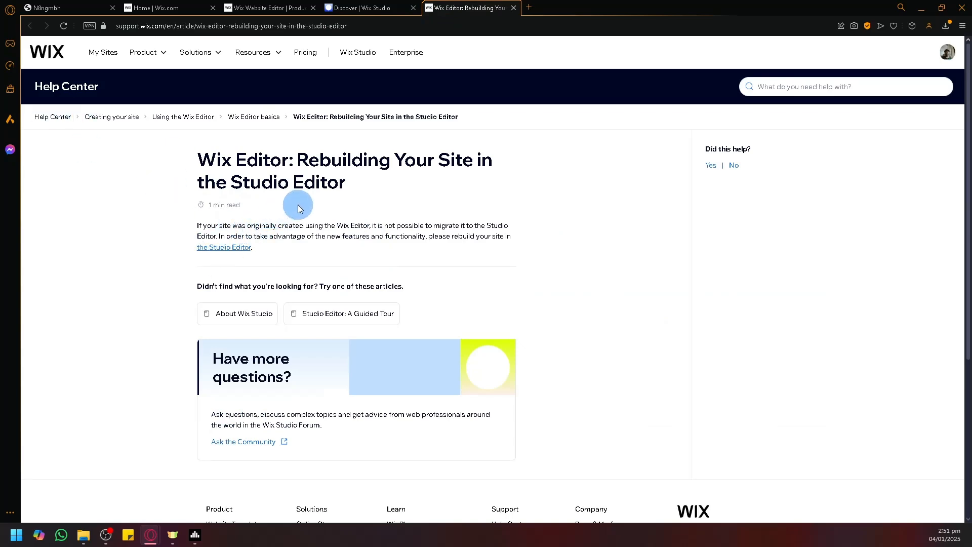
pyautogui.click(266, 7)
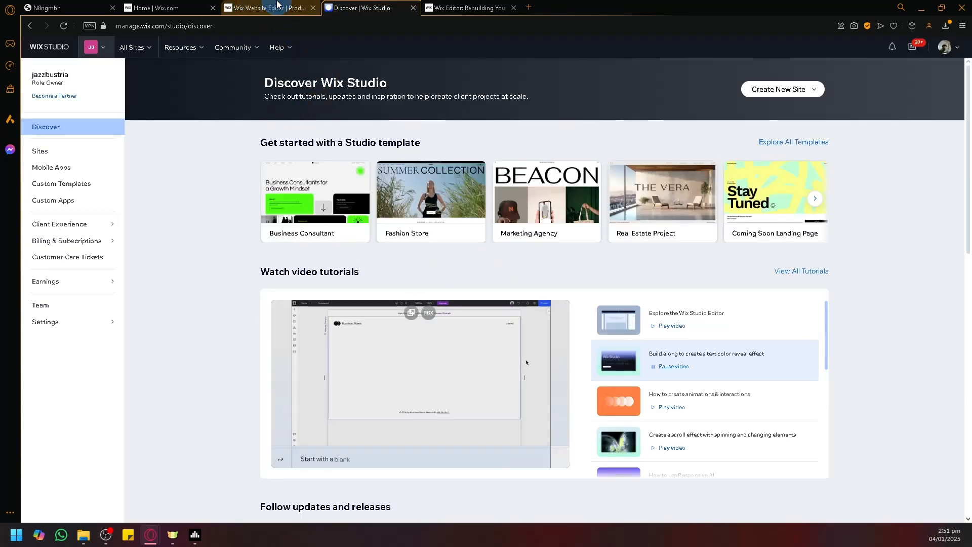
pyautogui.click(260, 7)
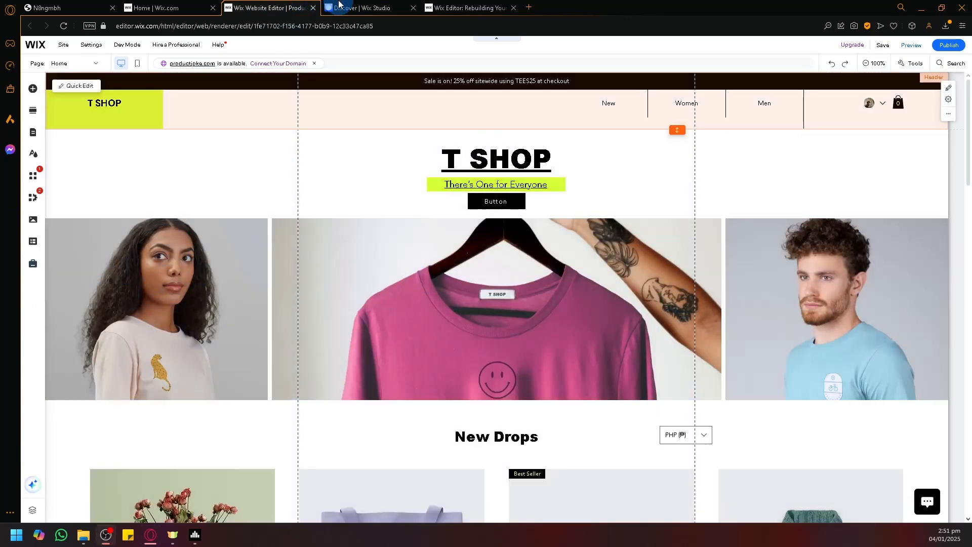
pyautogui.click(369, 7)
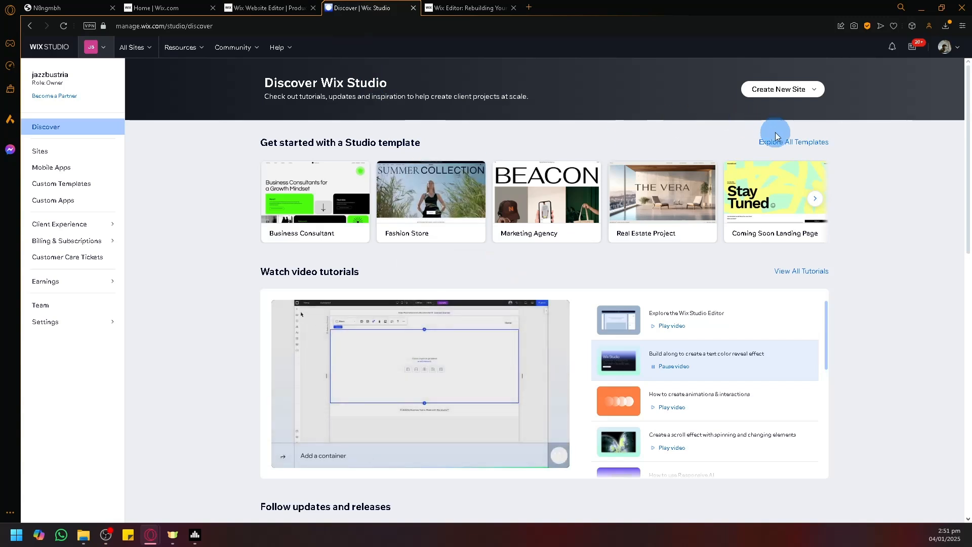
# - Browse all Wix Studio templates filtered to eCommerce store designs
pyautogui.click(793, 142)
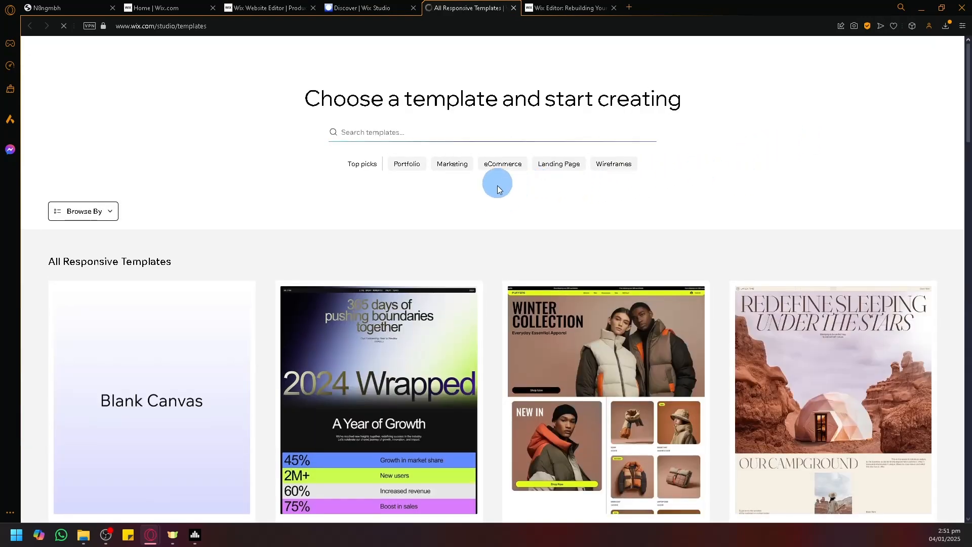
pyautogui.click(503, 165)
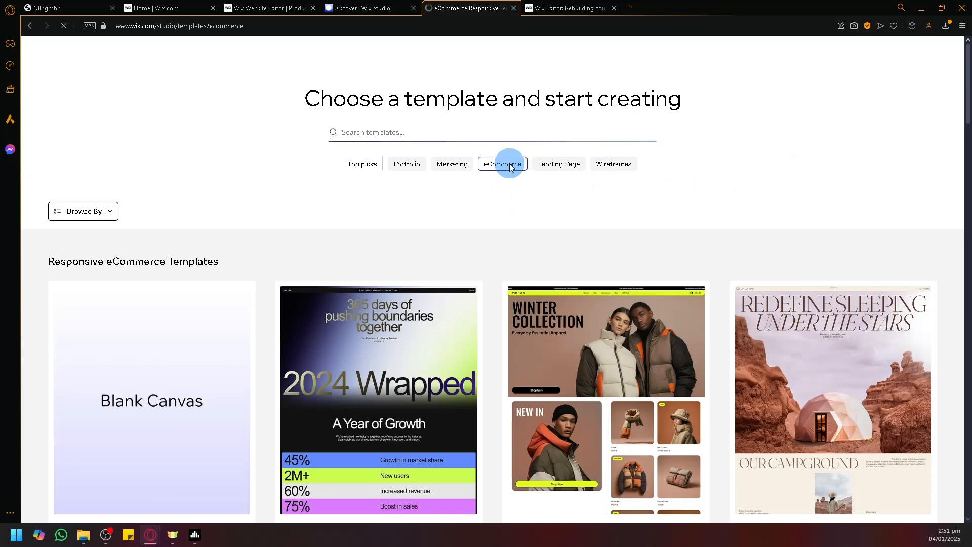
pyautogui.scroll(-3)
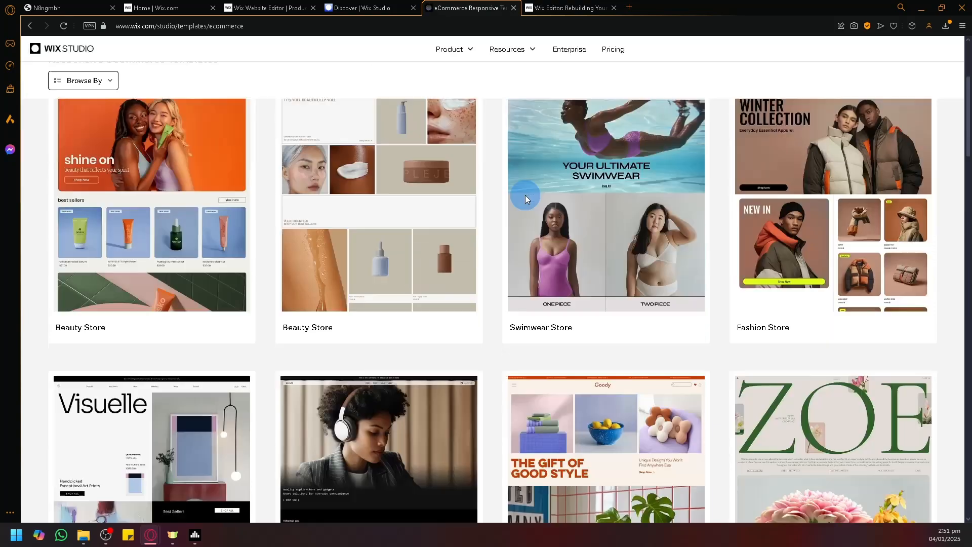
pyautogui.scroll(-3)
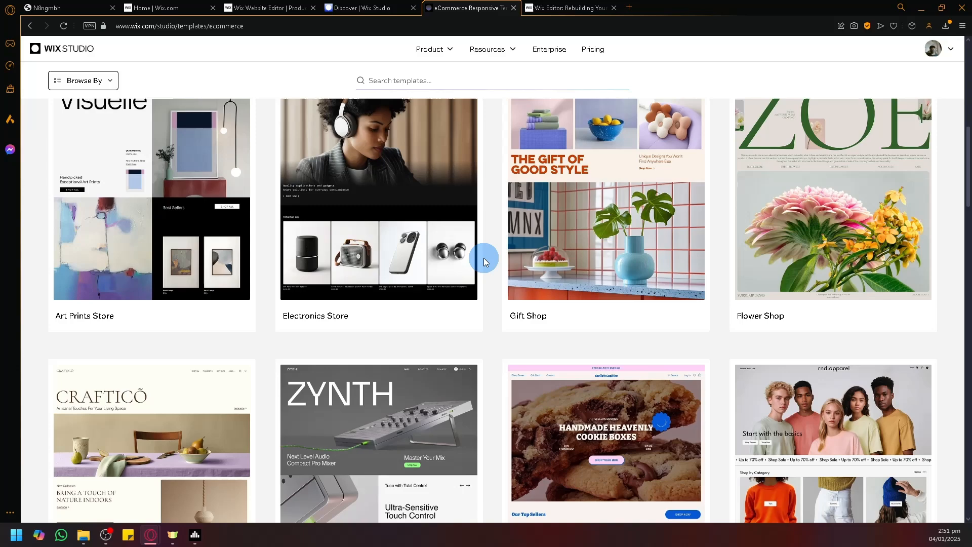
# - Return to the eCommerce template gallery and scroll through to the Fashion Store design
pyautogui.click(368, 7)
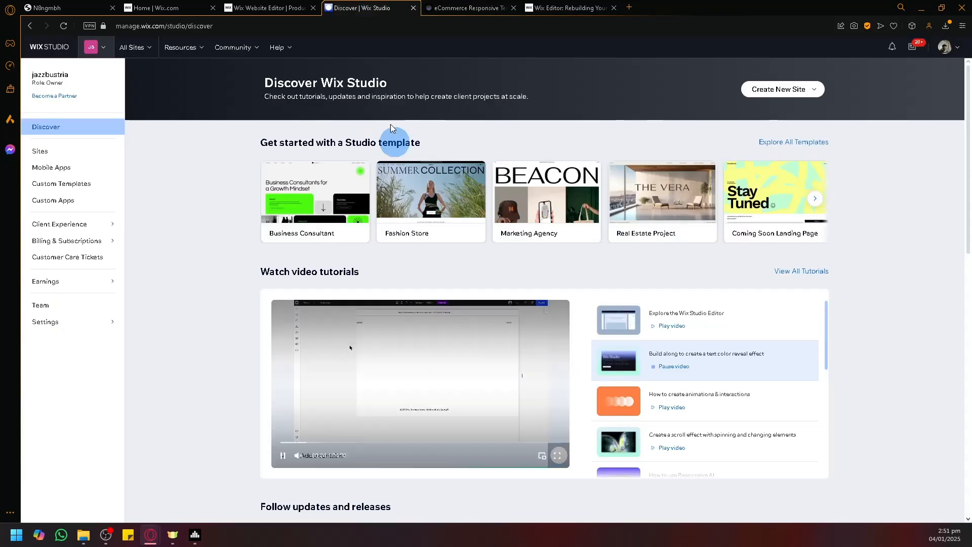
pyautogui.click(266, 7)
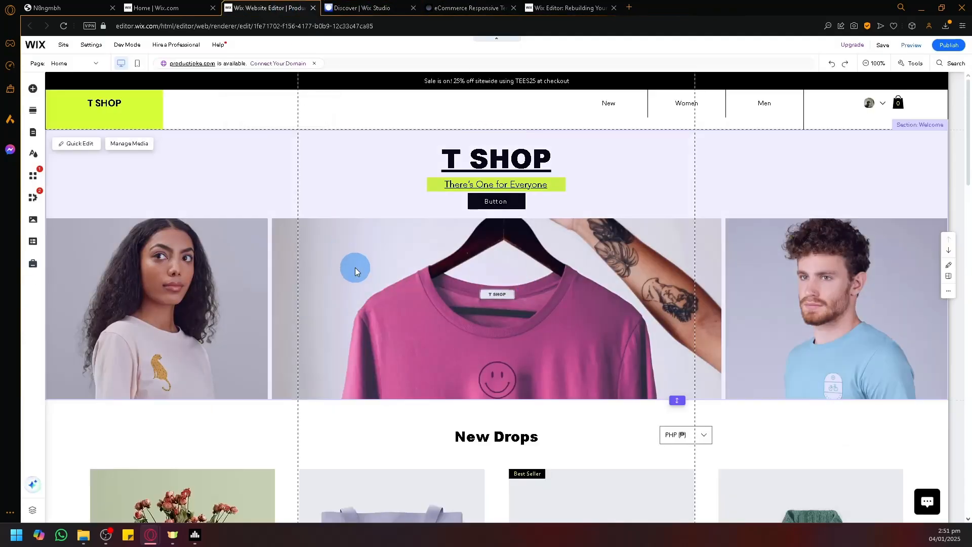
pyautogui.click(468, 7)
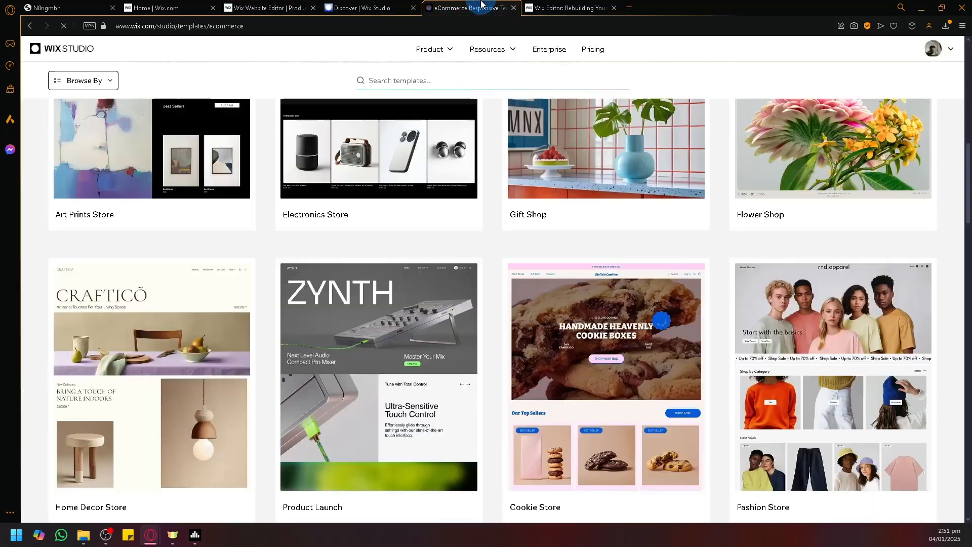
pyautogui.scroll(-3)
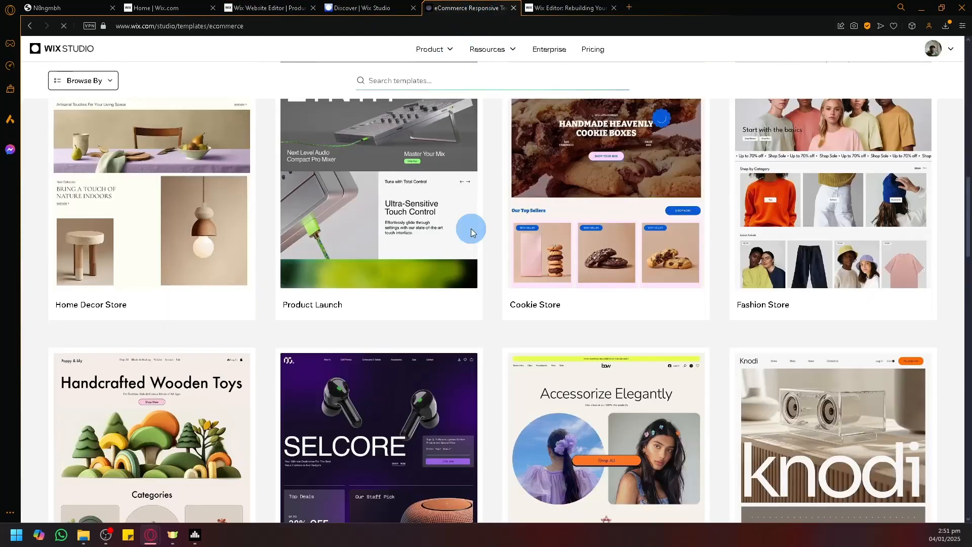
pyautogui.scroll(-3)
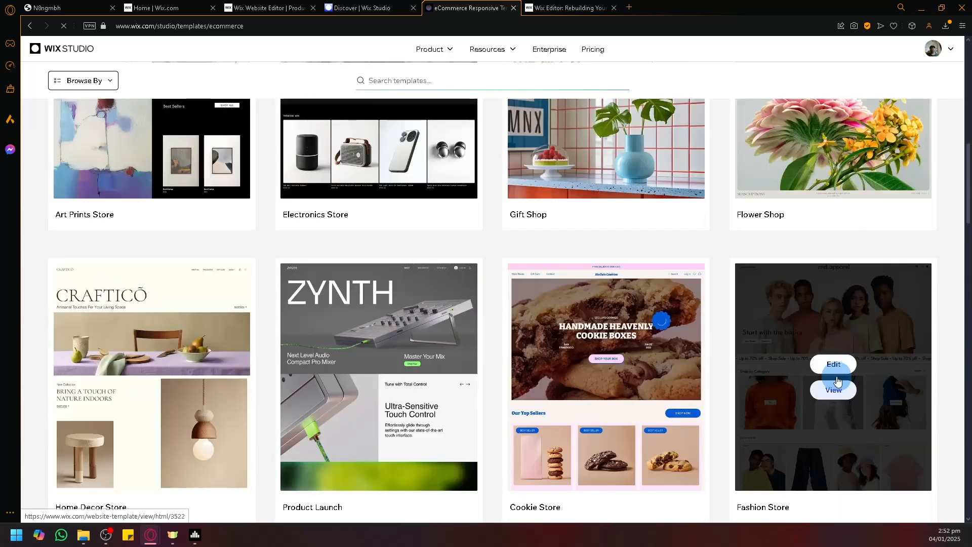
# - Start editing the Fashion Store template and review the old site's products and page list
pyautogui.click(833, 364)
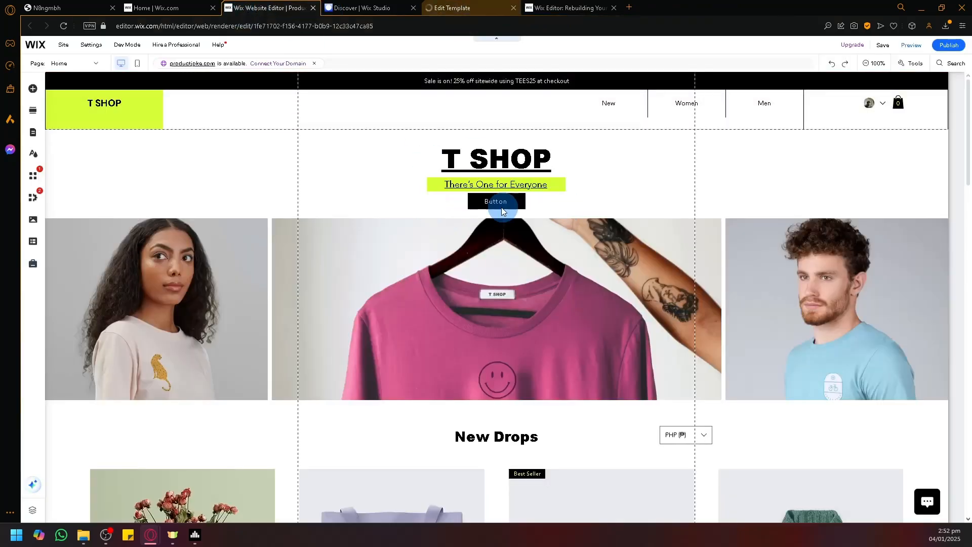
pyautogui.scroll(-3)
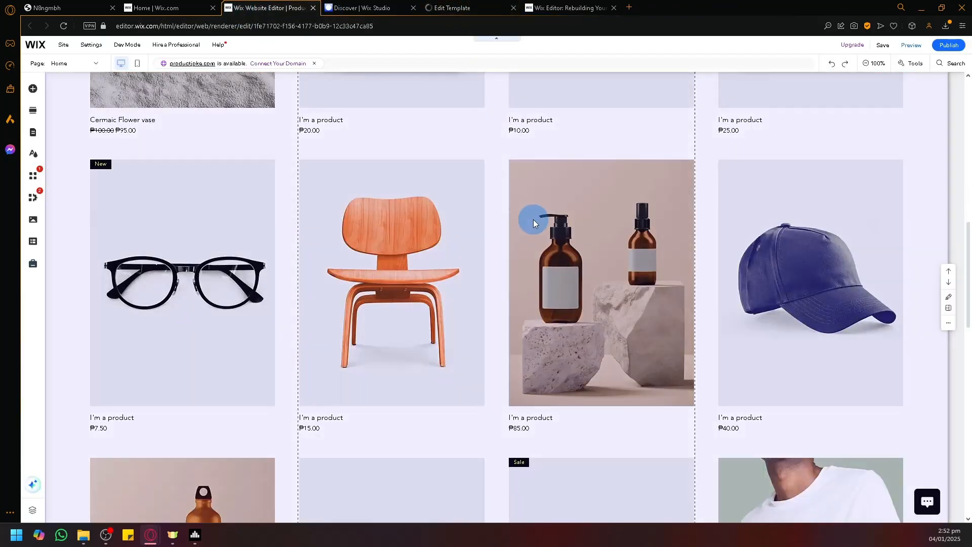
pyautogui.scroll(3)
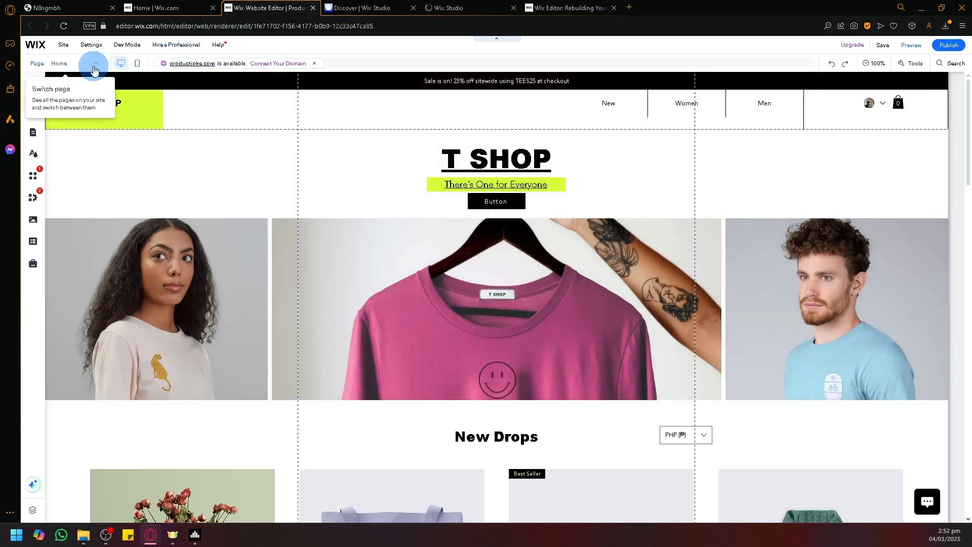
pyautogui.click(93, 66)
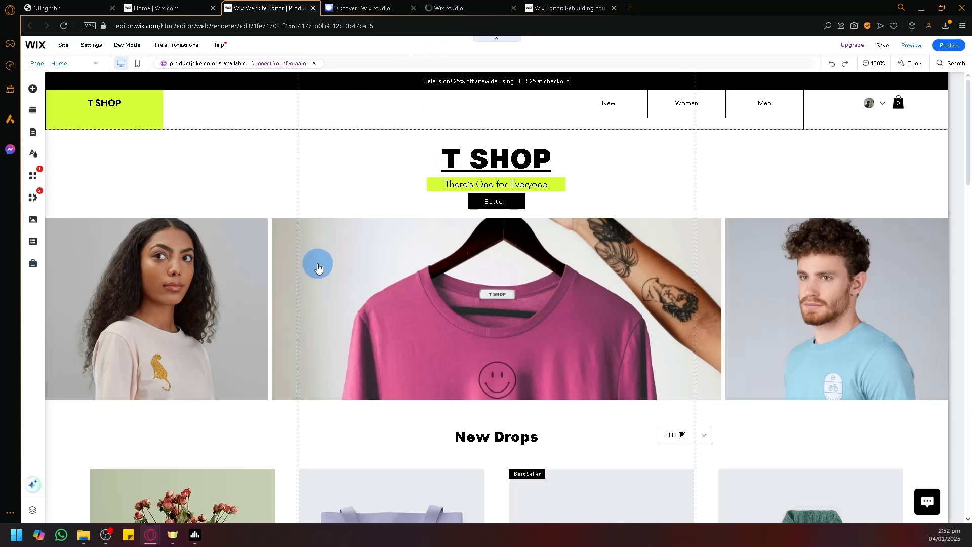
pyautogui.moveTo(450, 97)
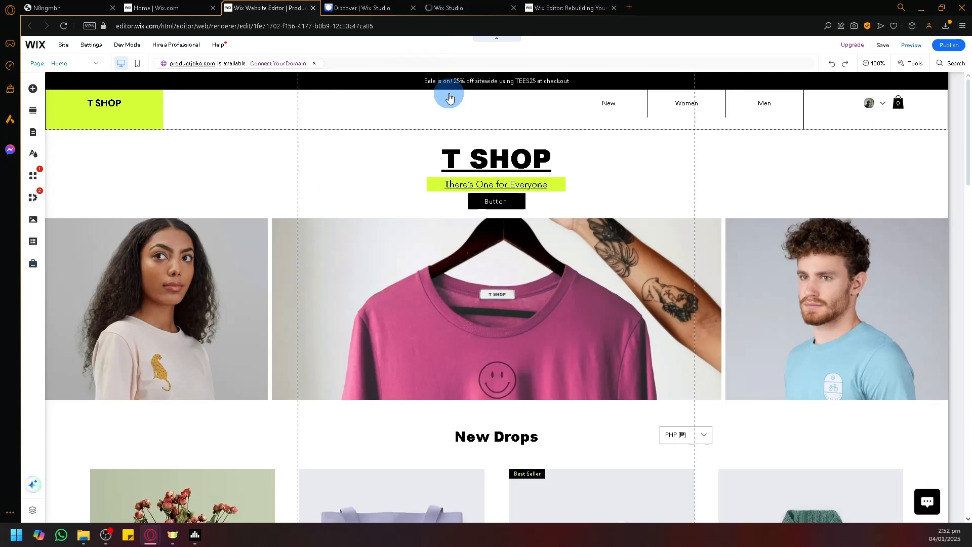
pyautogui.moveTo(485, 12)
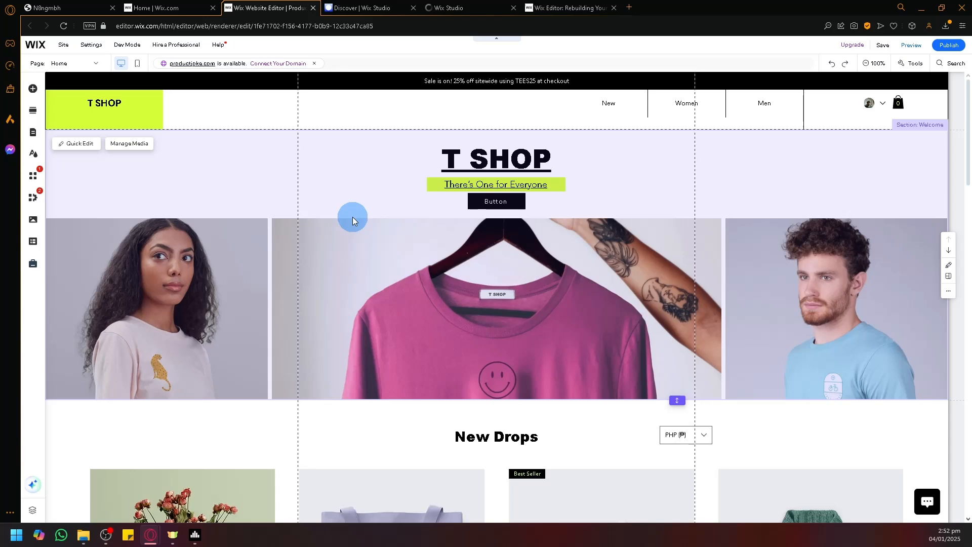
pyautogui.moveTo(453, 8)
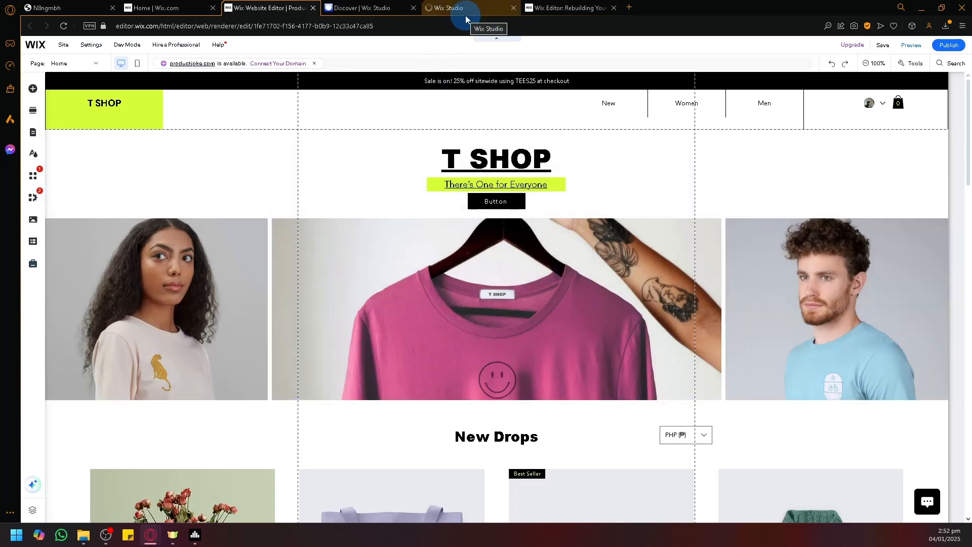
# - Check on the loading template while reviewing all site, store and member pages of T SHOP
pyautogui.click(458, 8)
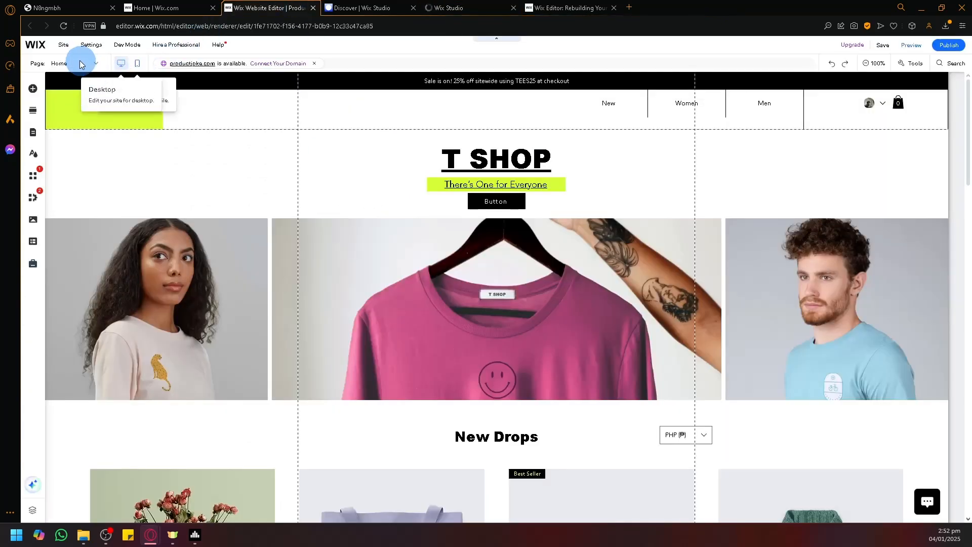
pyautogui.click(96, 63)
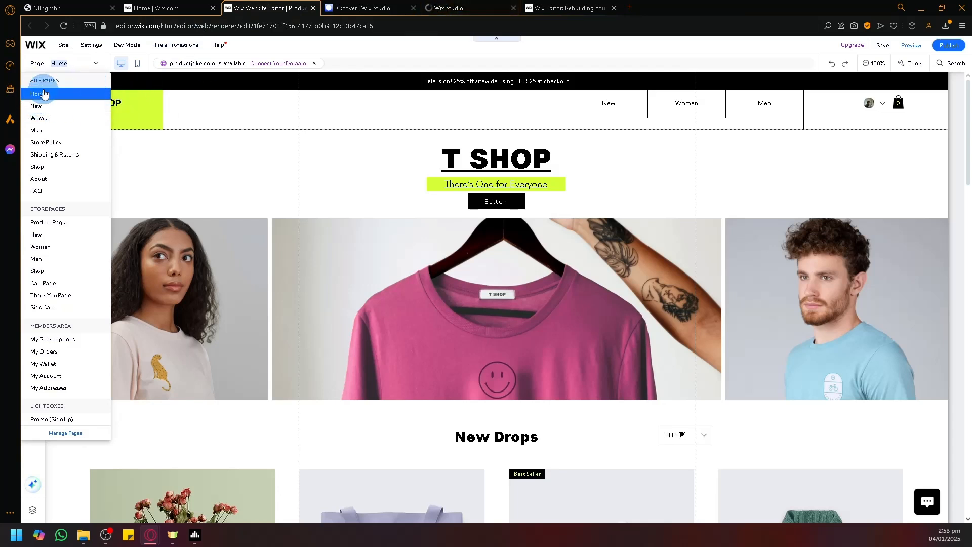
pyautogui.moveTo(51, 423)
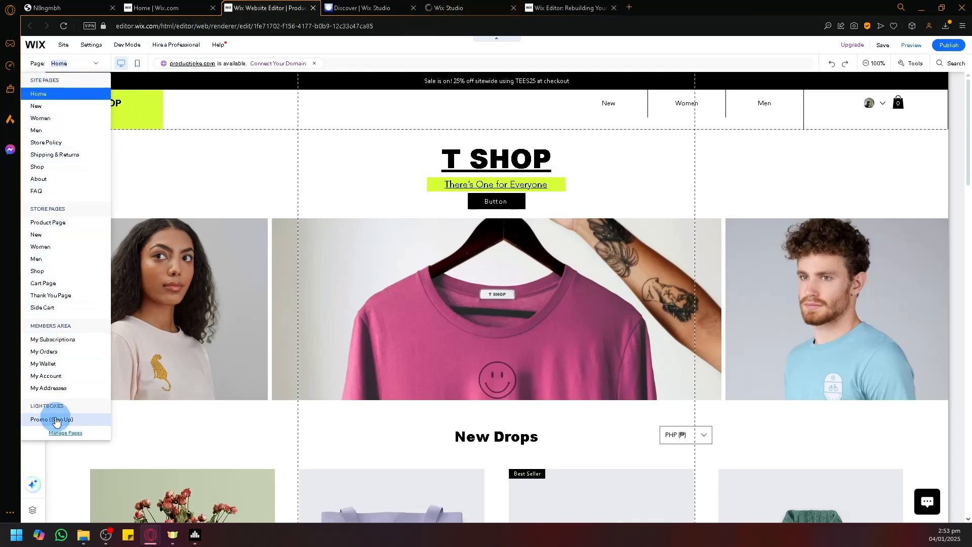
pyautogui.click(445, 7)
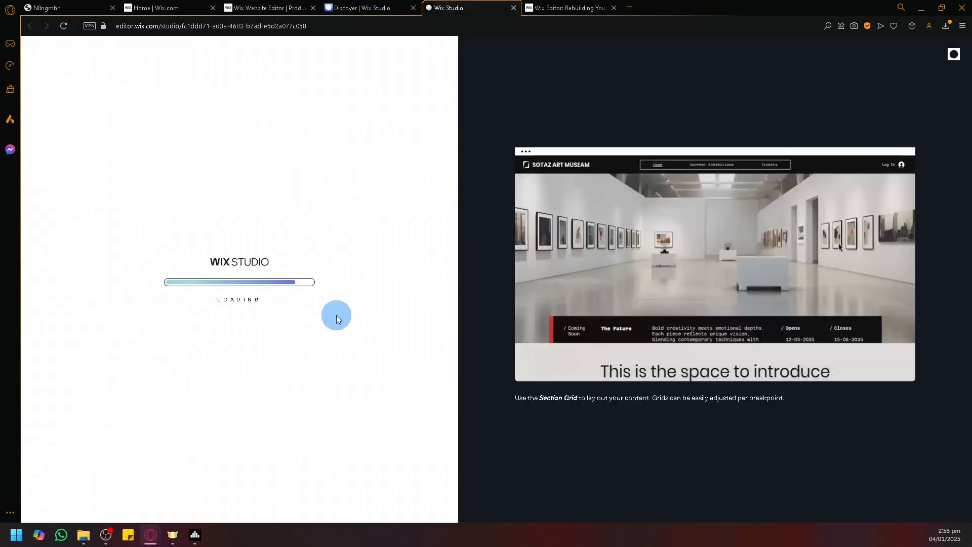
# - Check the Wix Studio dashboard and wait for the rnd.apparel template editor to finish loading
pyautogui.click(366, 7)
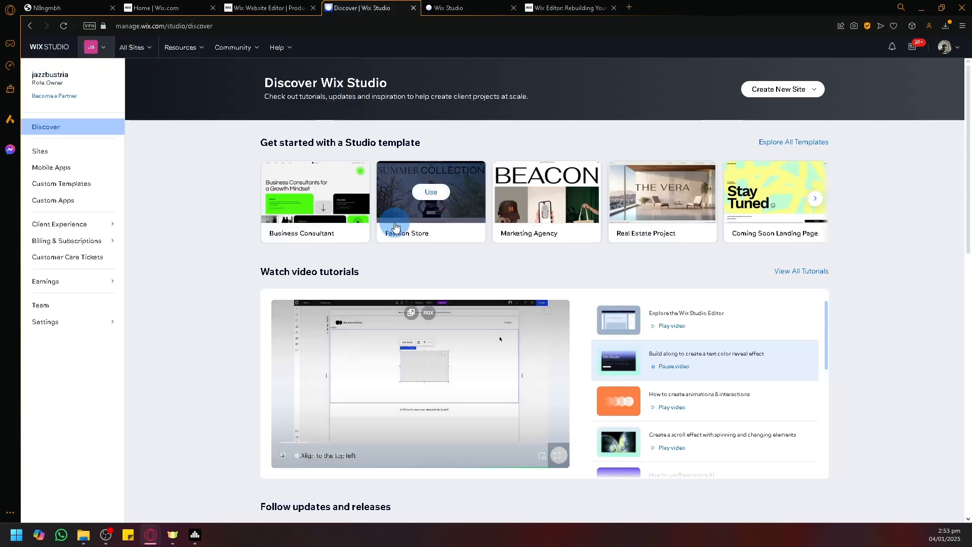
pyautogui.scroll(-3)
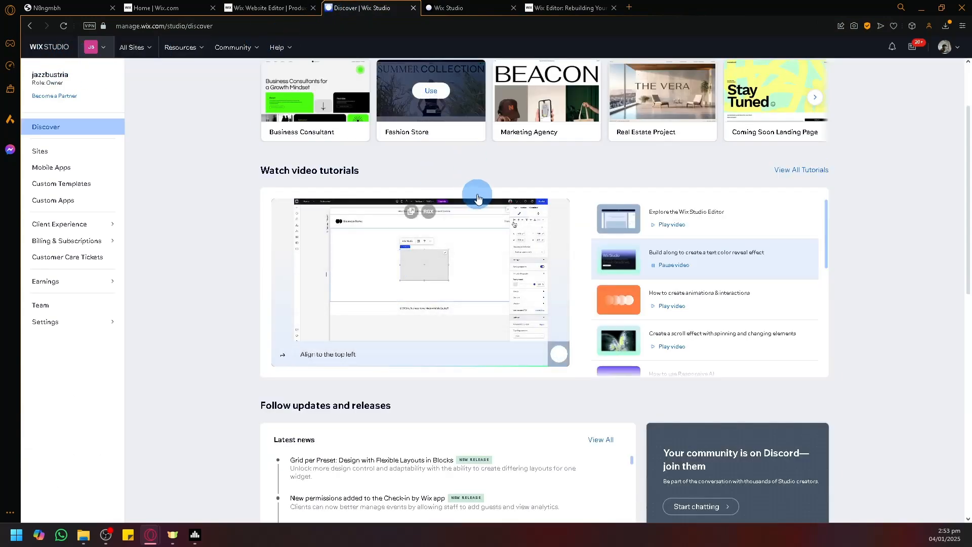
pyautogui.click(461, 7)
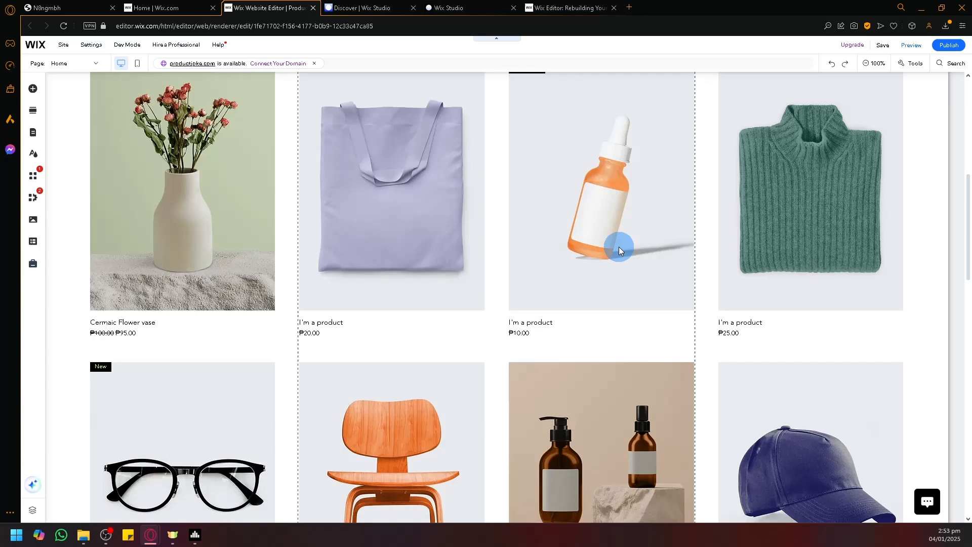
pyautogui.scroll(3)
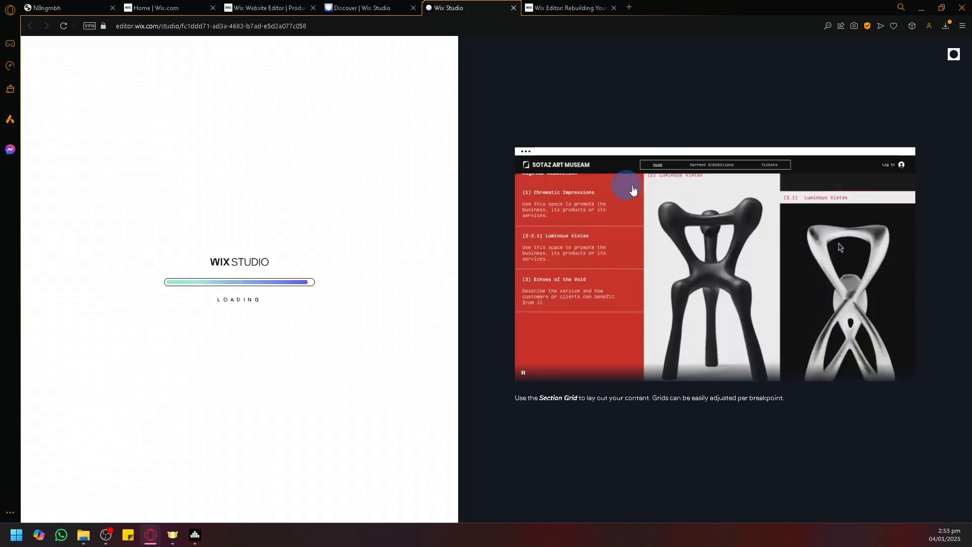
pyautogui.click(568, 7)
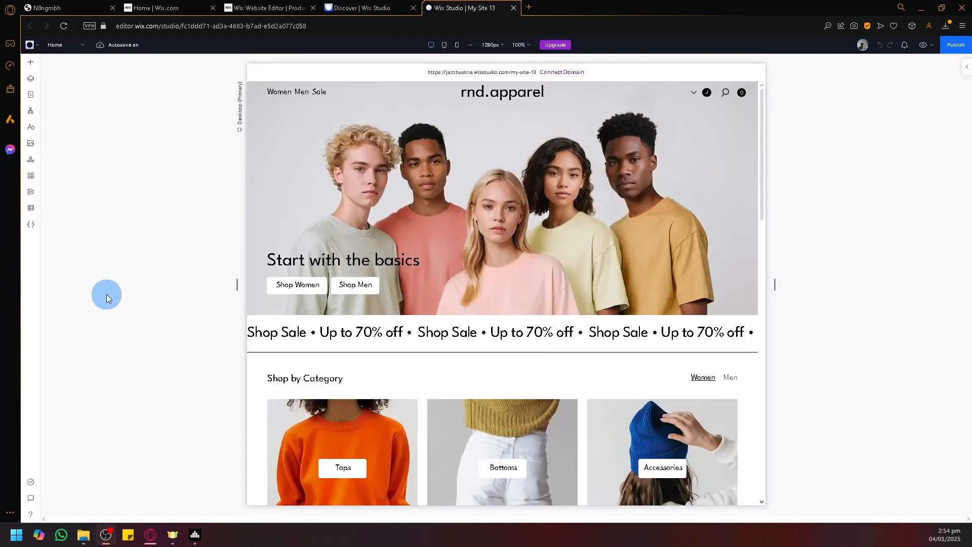
# - Return to My Site 13 and select the rnd.apparel hero section to show its background settings
pyautogui.scroll(-3)
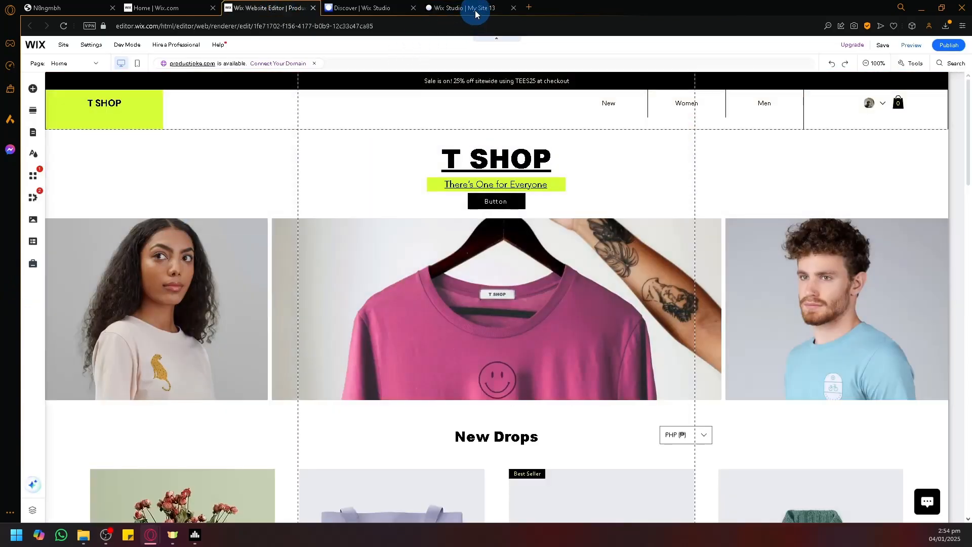
pyautogui.click(459, 7)
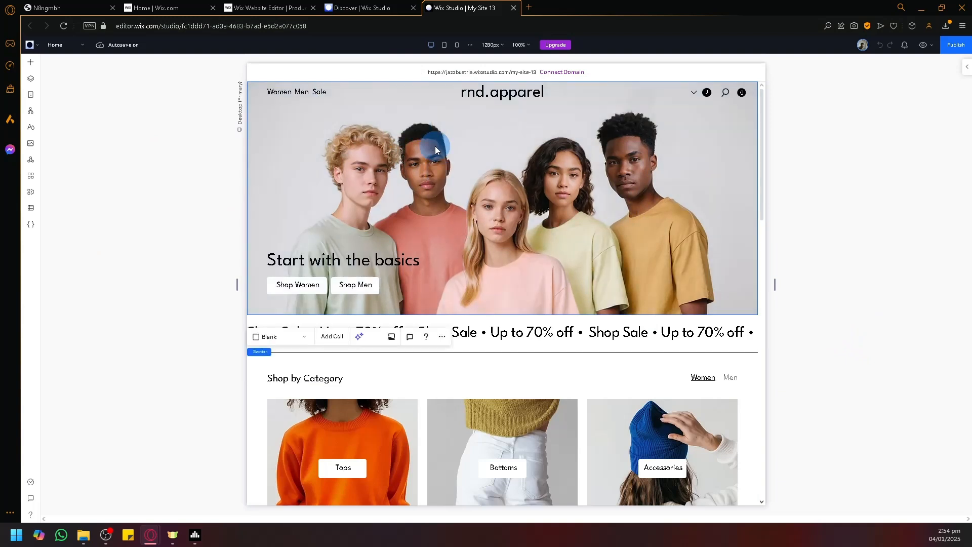
pyautogui.click(436, 149)
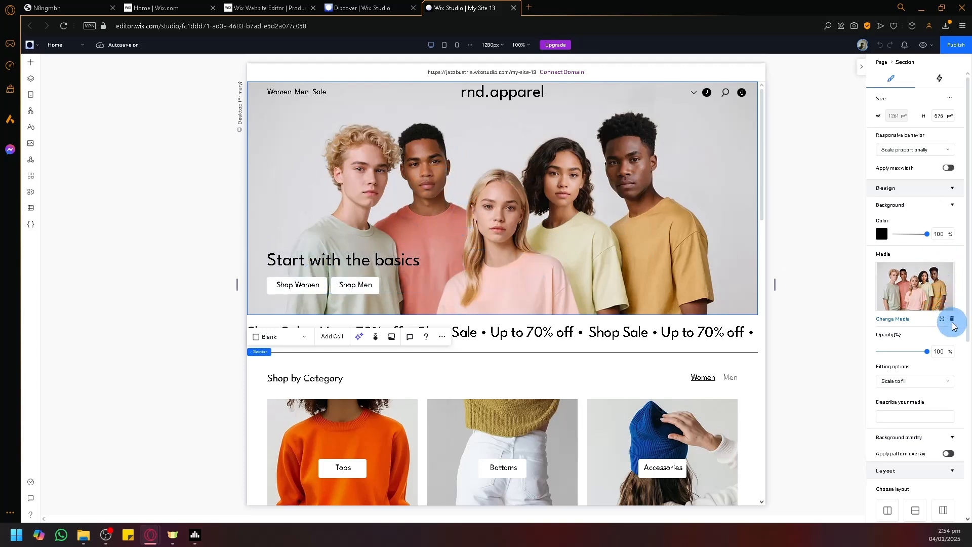
# - Delete the hero background photo and drag its colour opacity to 0%
pyautogui.click(952, 319)
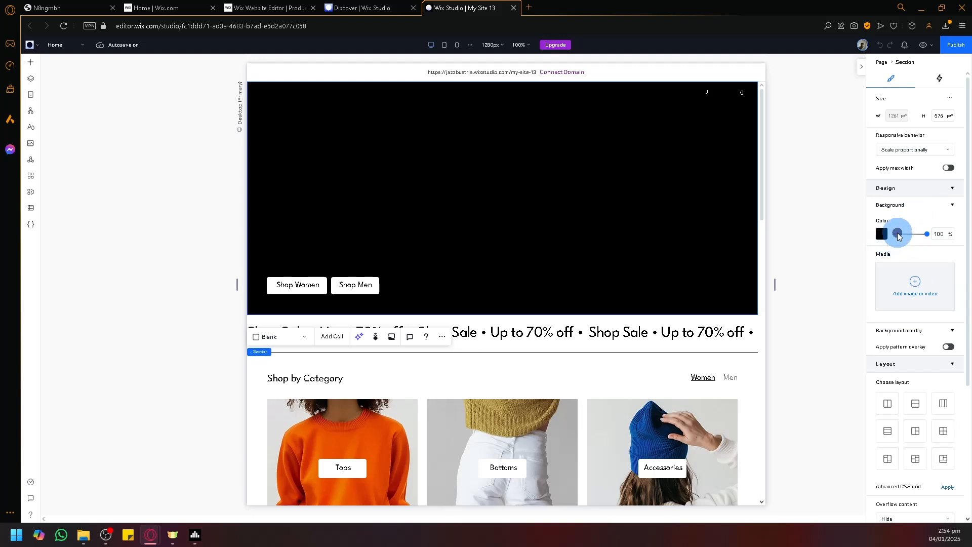
pyautogui.moveTo(900, 234); pyautogui.dragTo(926, 234)
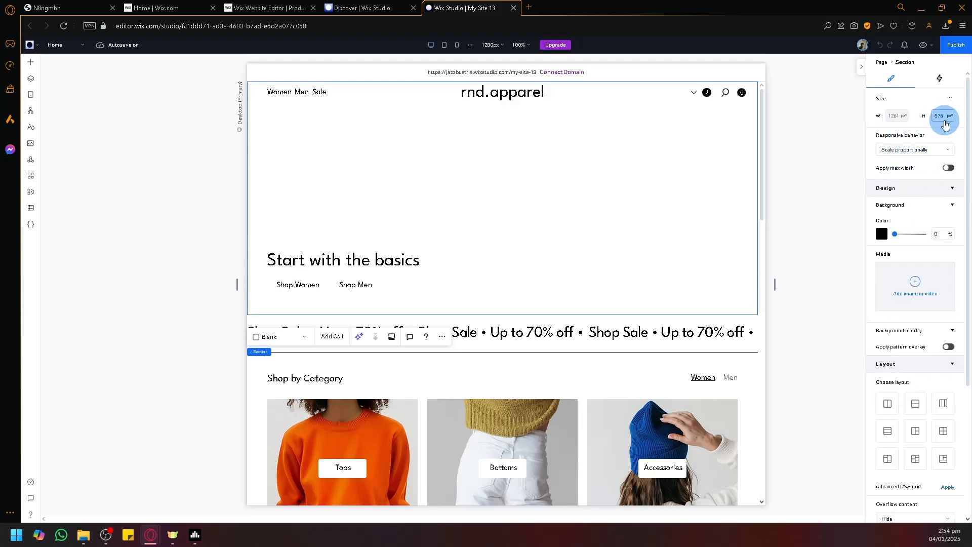
# - Lower the hero section's Size H value, trying 200 then 100
pyautogui.click(941, 115)
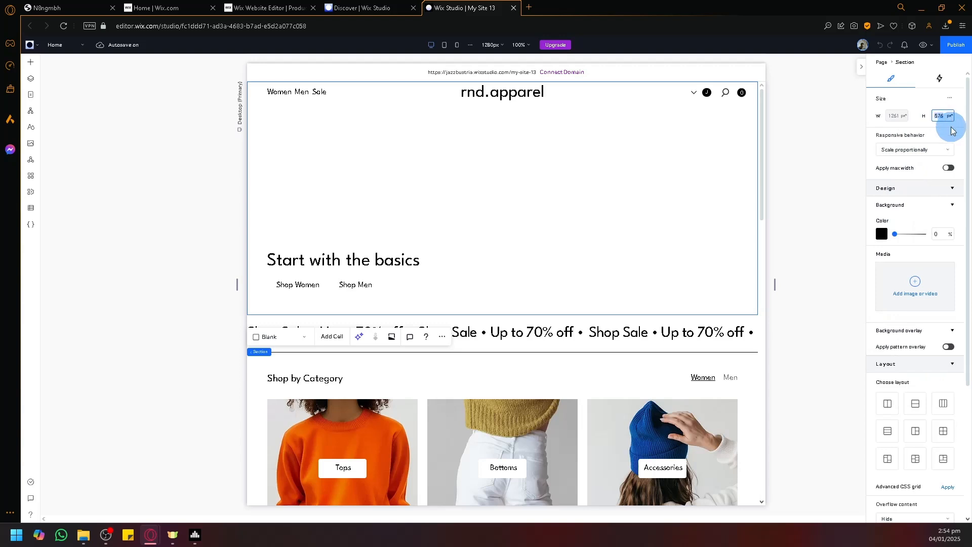
pyautogui.write('200')
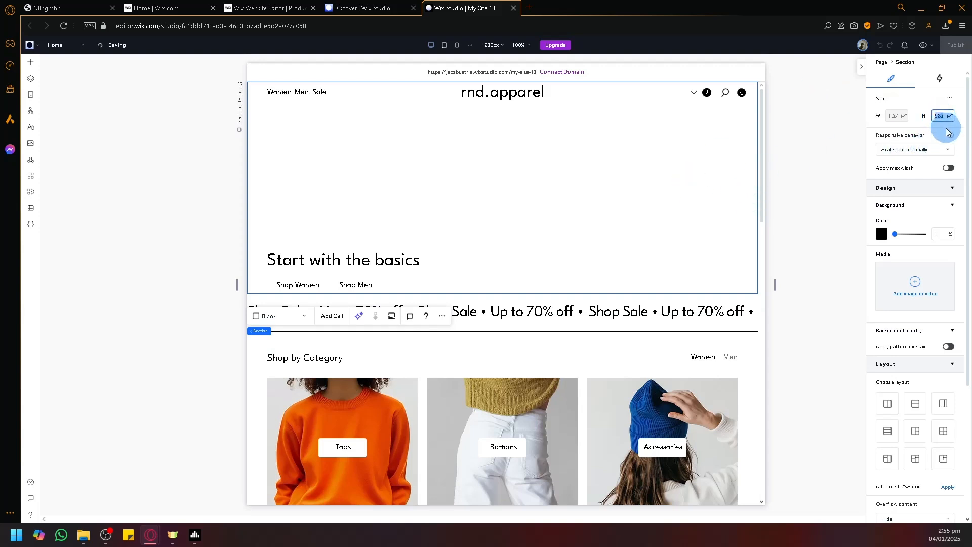
pyautogui.write('100')
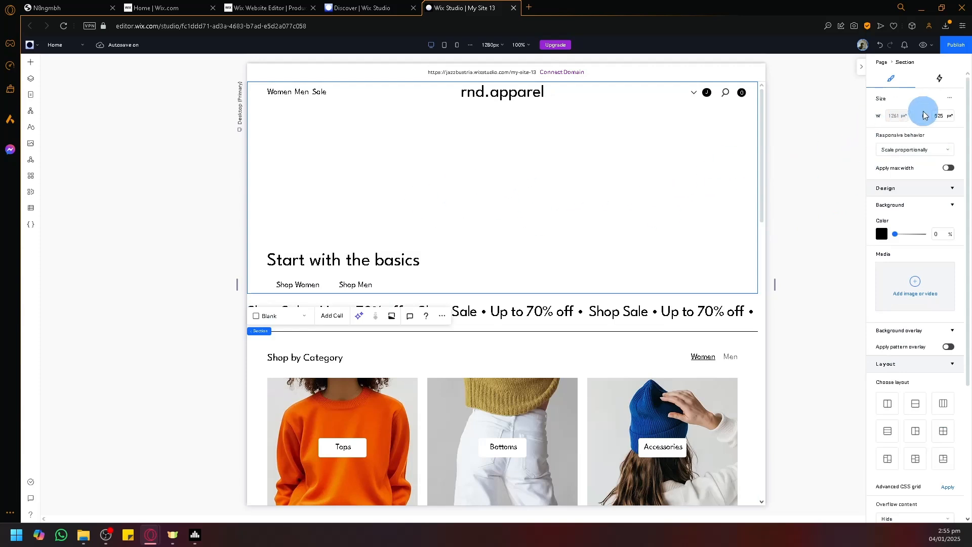
pyautogui.click(939, 115)
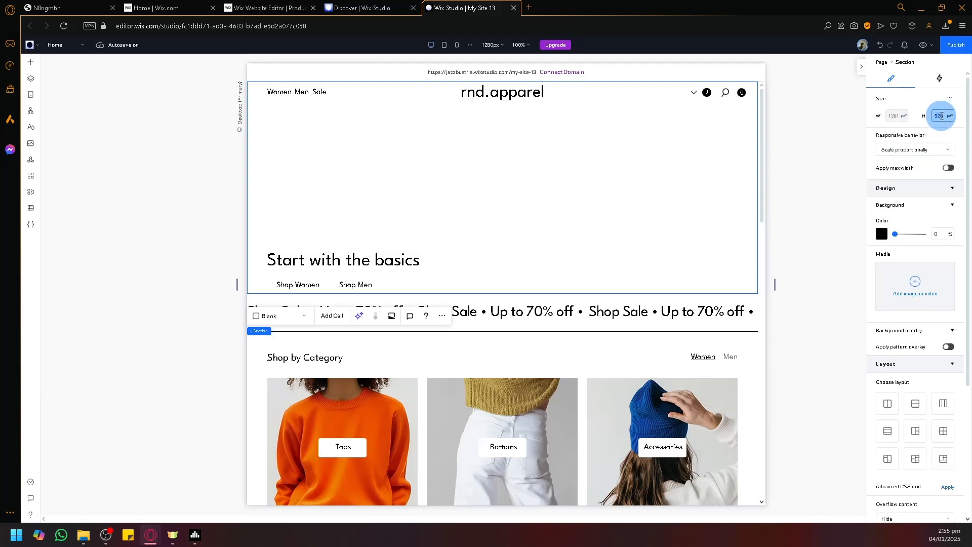
pyautogui.write('100')
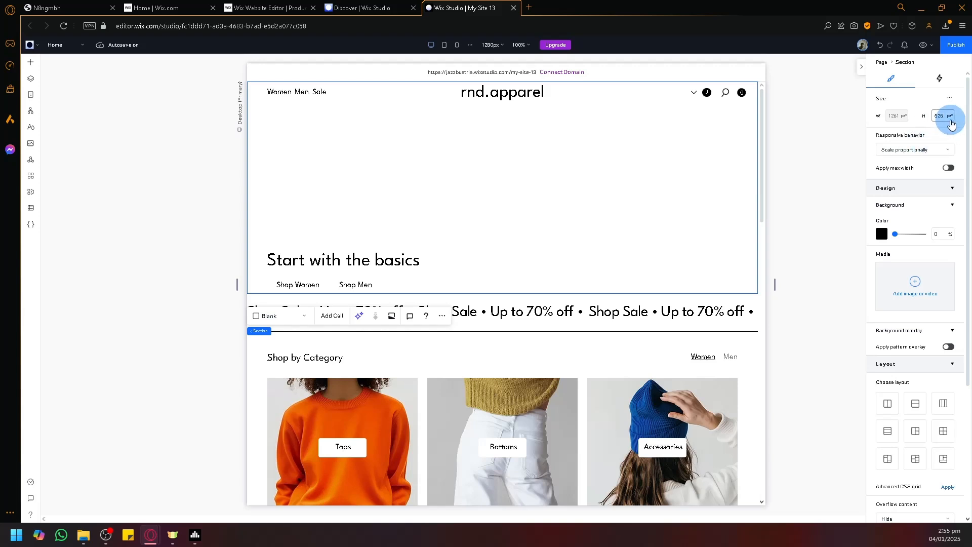
# - Set the section's responsive behaviour to Fixed height at 100, then switch to the T SHOP editor
pyautogui.click(946, 150)
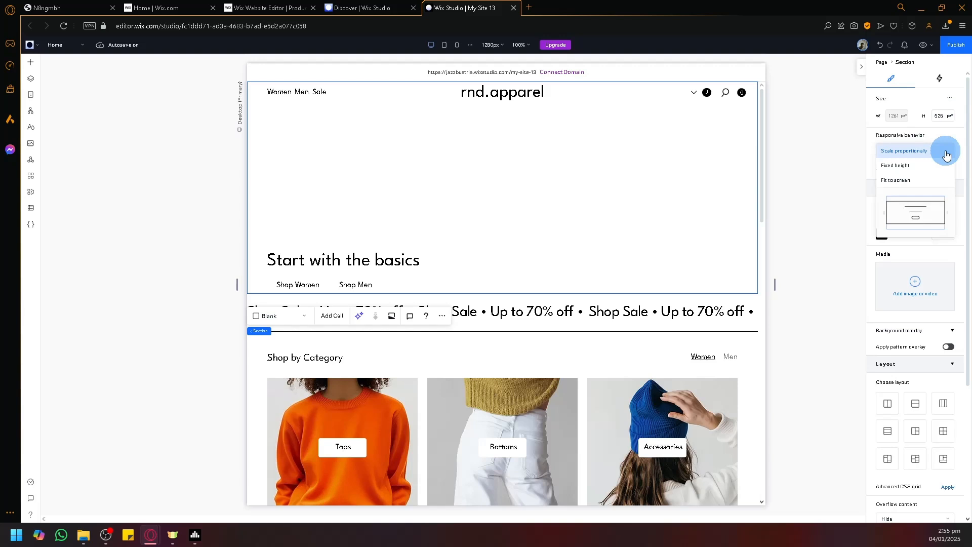
pyautogui.click(896, 165)
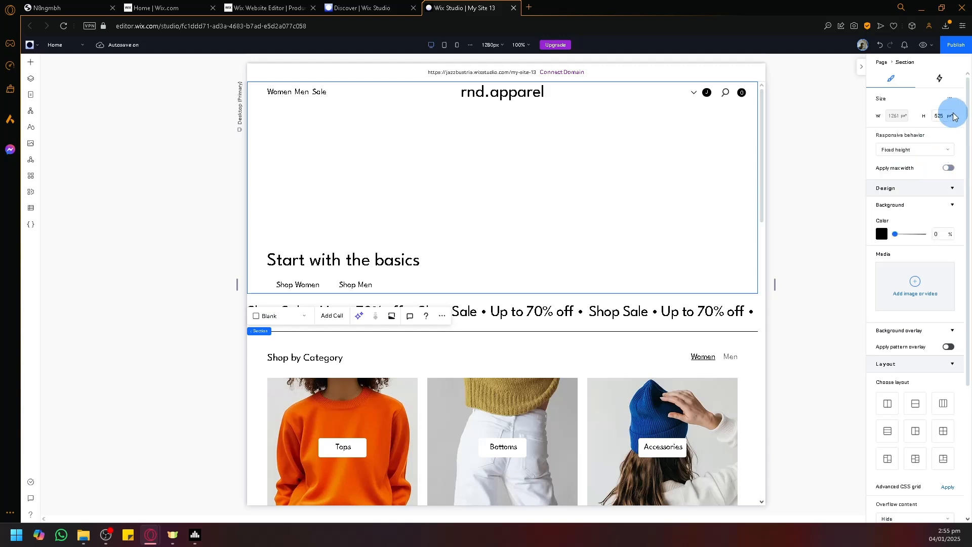
pyautogui.click(943, 115)
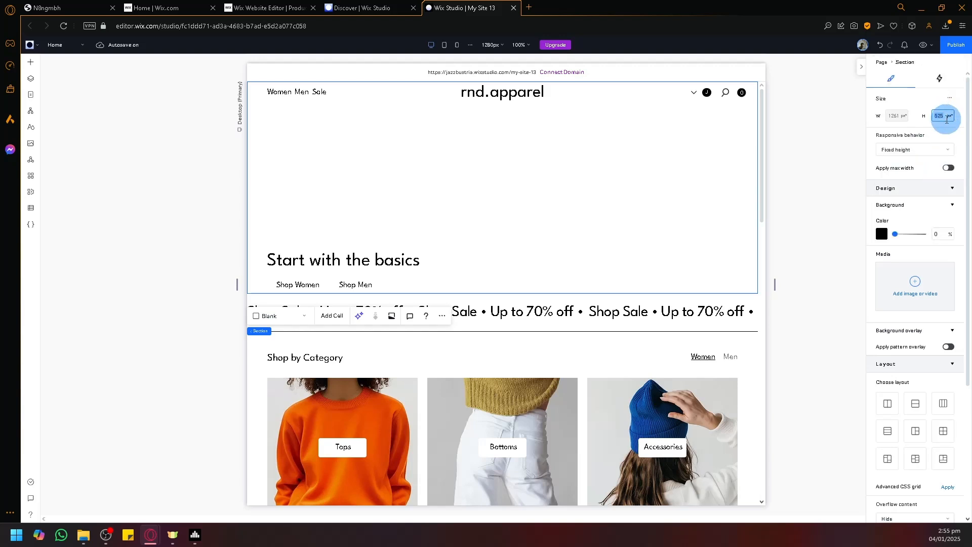
pyautogui.write('100')
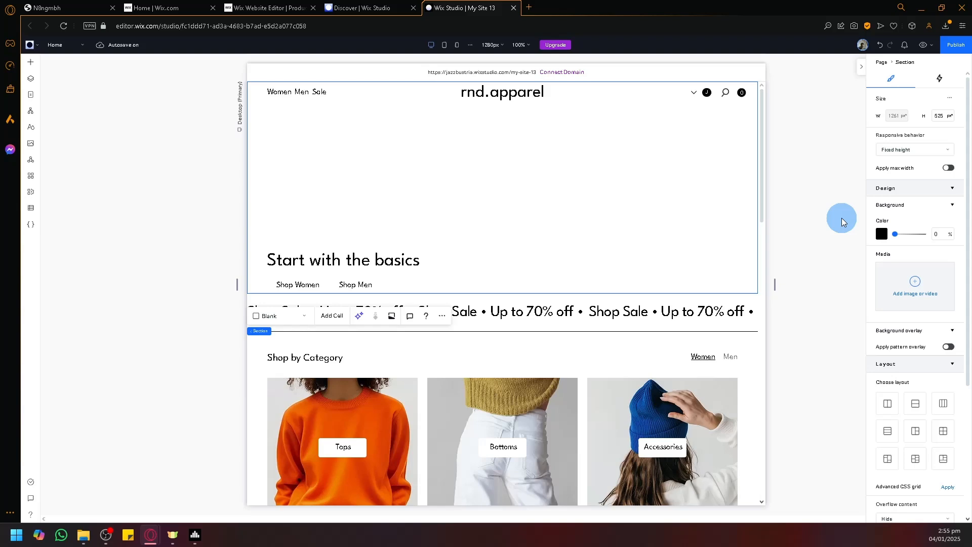
pyautogui.click(266, 7)
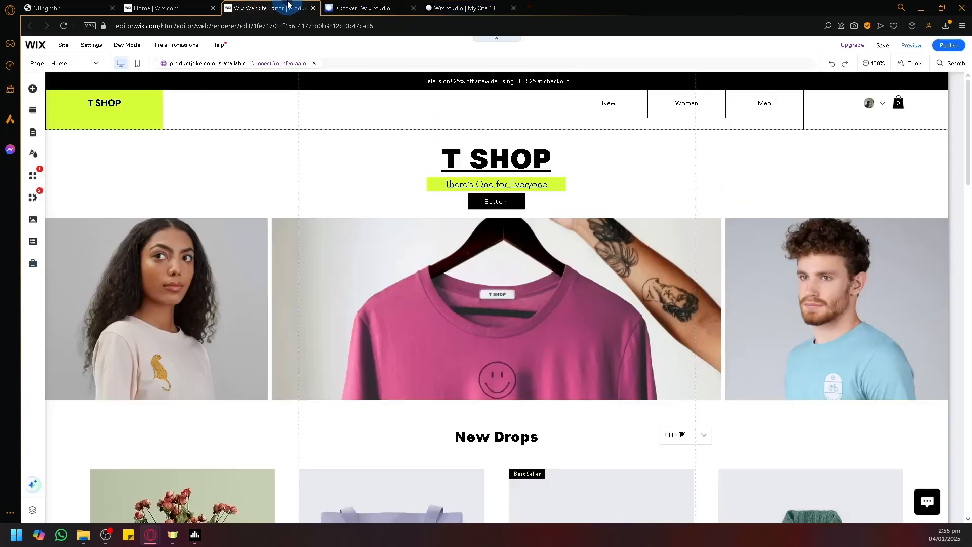
# - Return to the rnd.apparel site in Wix Studio and scroll to Shop by Category and Latest Arrivals
pyautogui.click(138, 118)
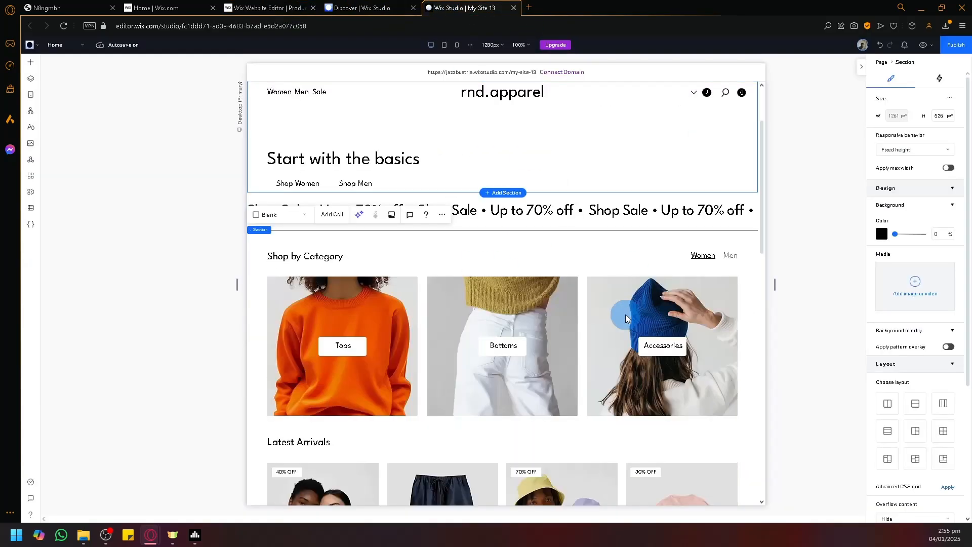
pyautogui.scroll(-3)
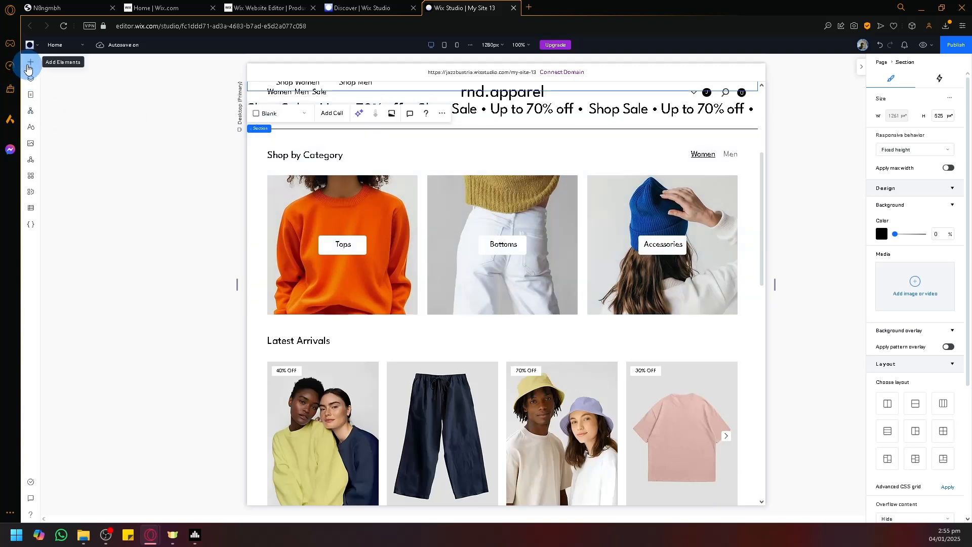
# - Browse the Add Elements Welcome section designs without adding one, then show the site page list
pyautogui.click(29, 60)
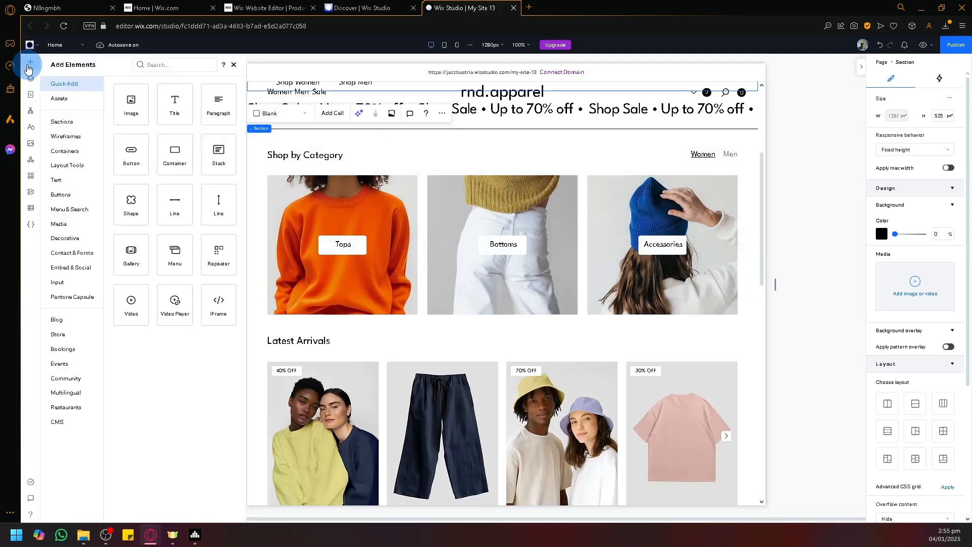
pyautogui.click(62, 121)
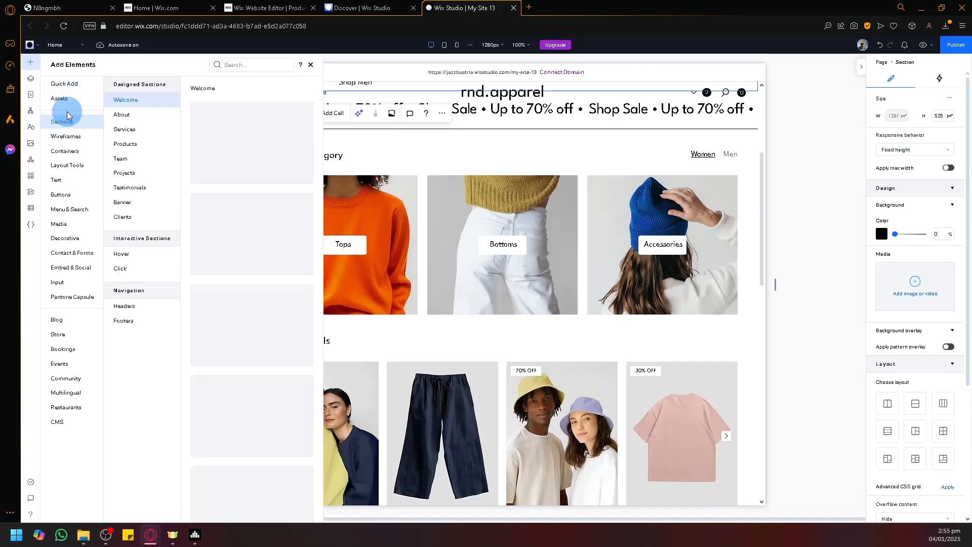
pyautogui.click(122, 114)
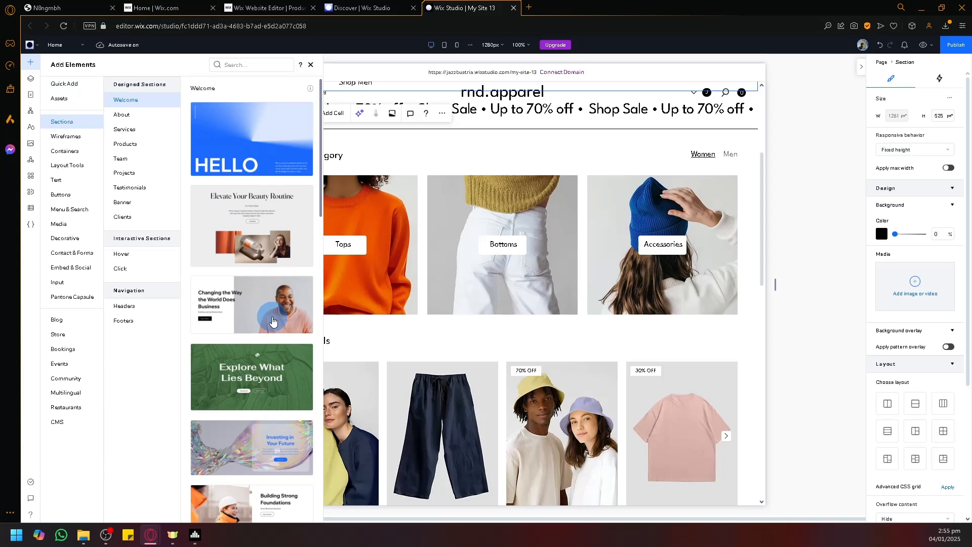
pyautogui.click(267, 7)
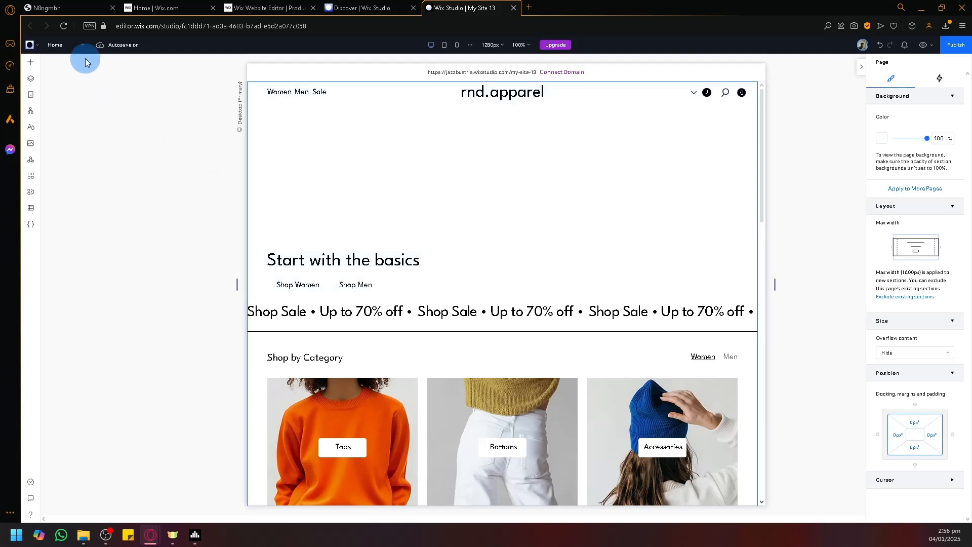
pyautogui.click(81, 48)
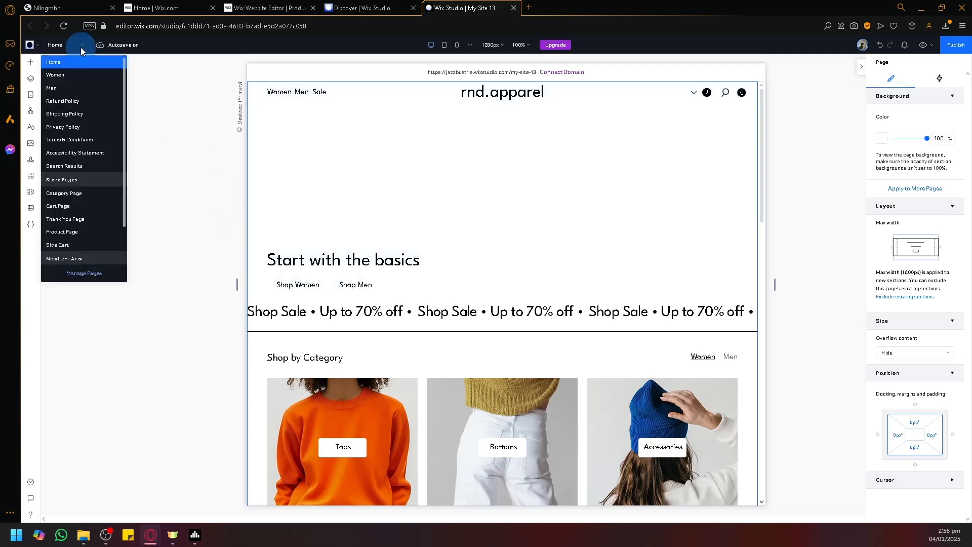
# - Launch the site dashboard in a new tab and close the Studio editor and Discover tabs
pyautogui.click(30, 45)
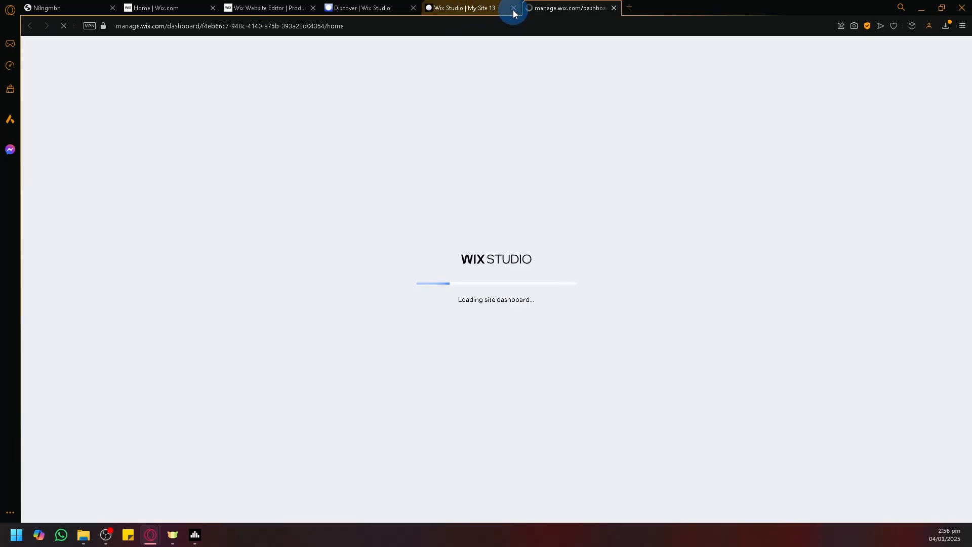
pyautogui.click(513, 7)
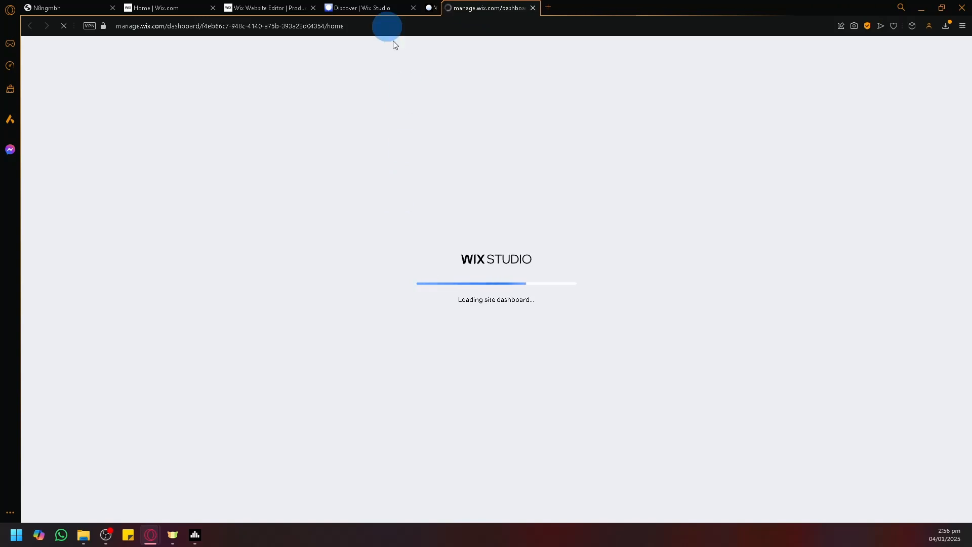
pyautogui.click(365, 7)
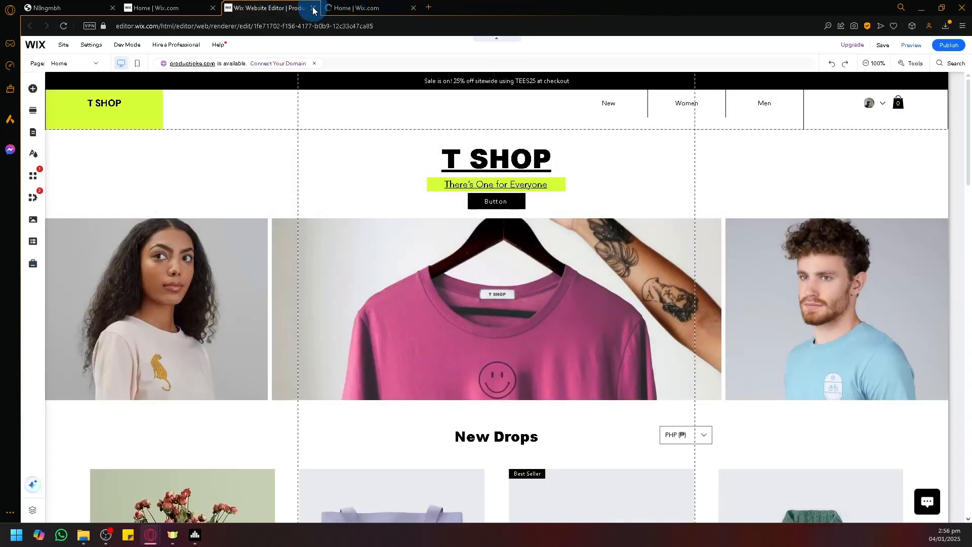
# - Close the old T SHOP editor tab to reveal the Wix Studio dashboard home
pyautogui.click(314, 7)
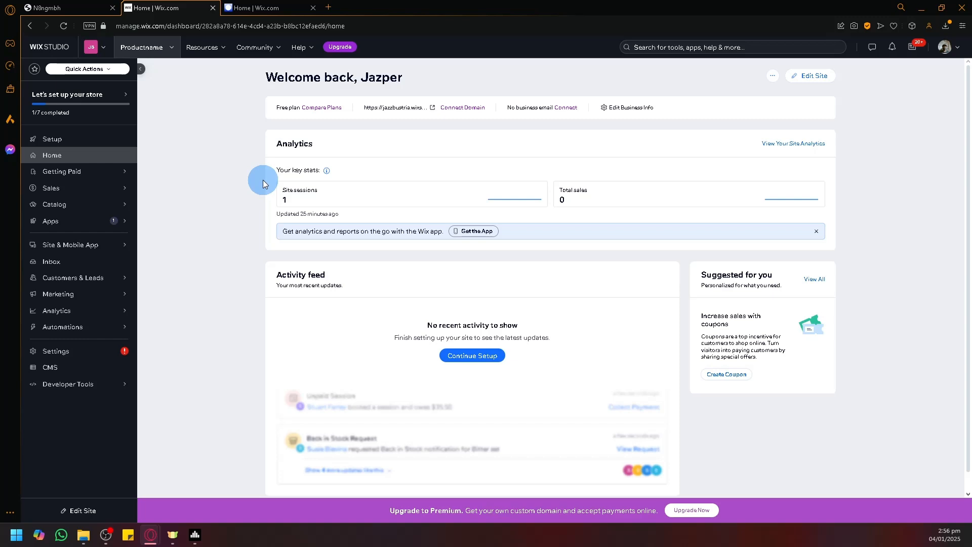
pyautogui.moveTo(186, 209)
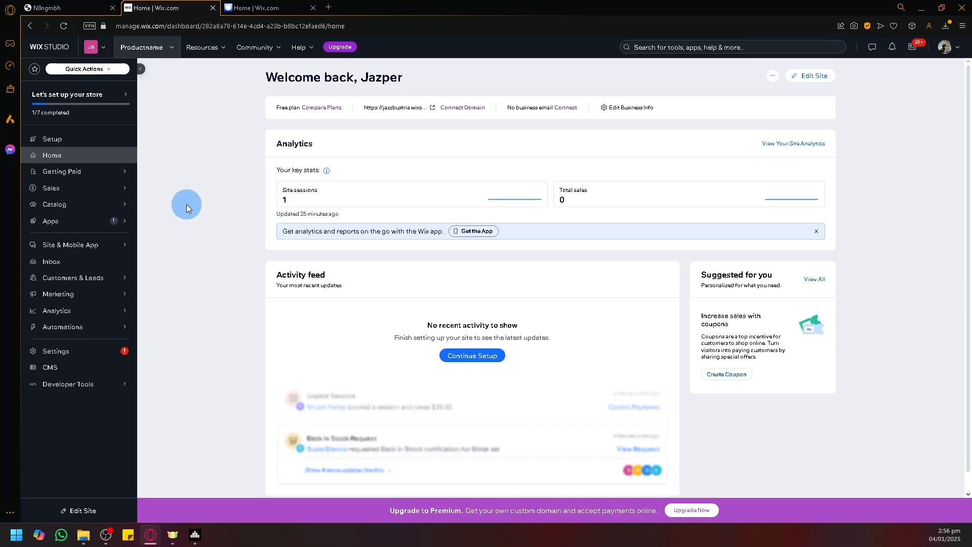
# - Navigate the sidebar Catalog > Store Products to the old store's 12-product list
pyautogui.click(51, 221)
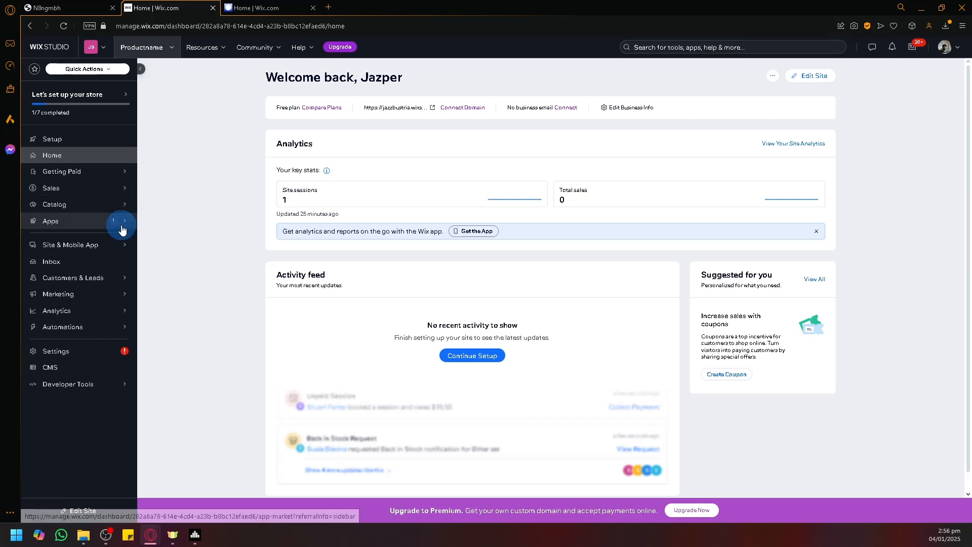
pyautogui.click(54, 203)
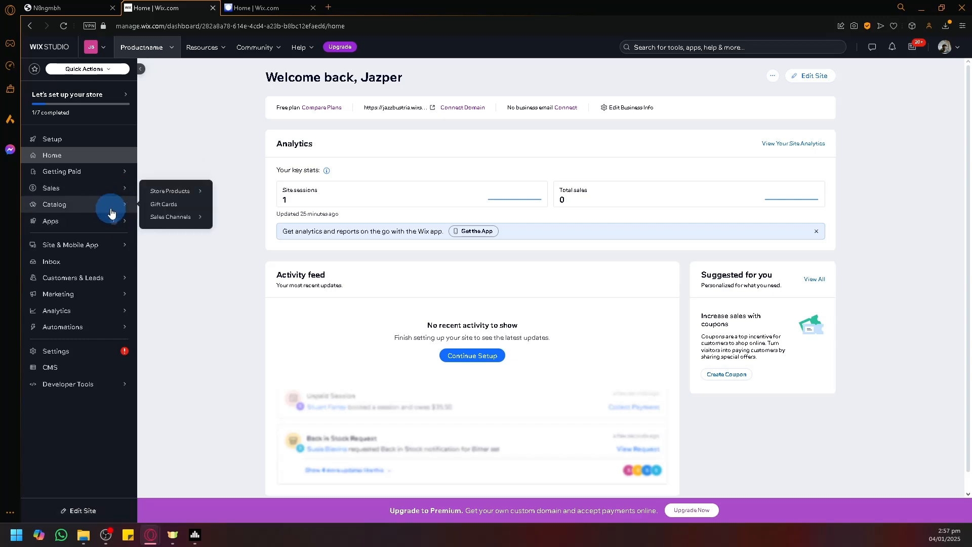
pyautogui.moveTo(172, 192)
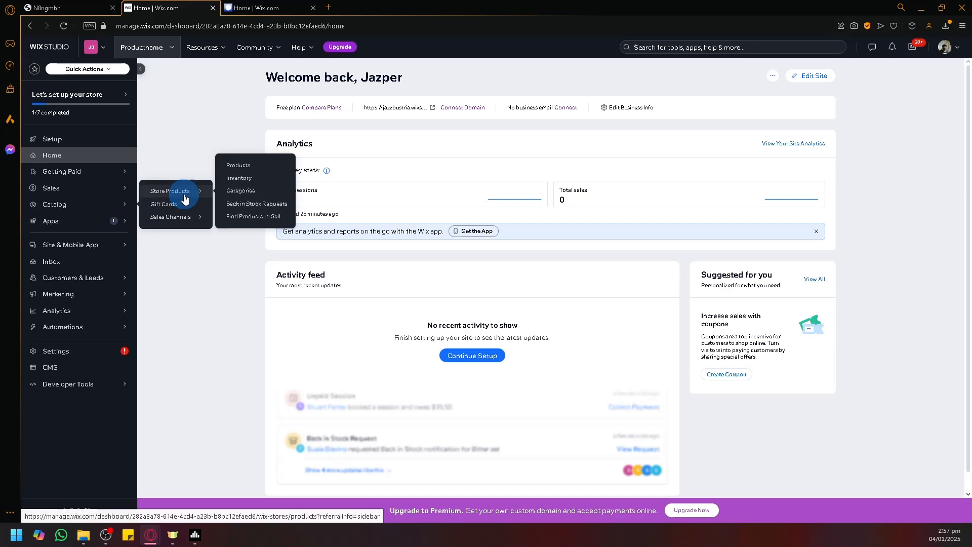
pyautogui.click(238, 165)
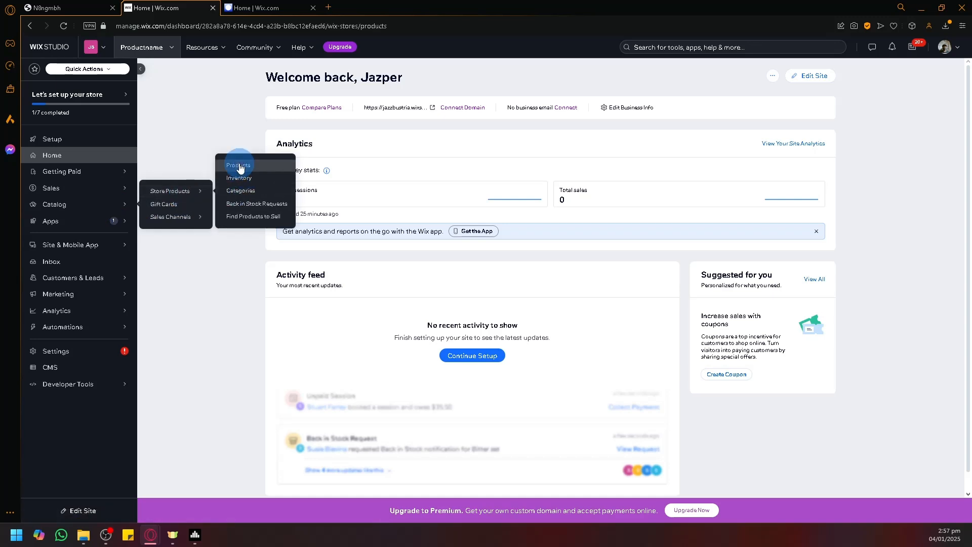
pyautogui.click(238, 164)
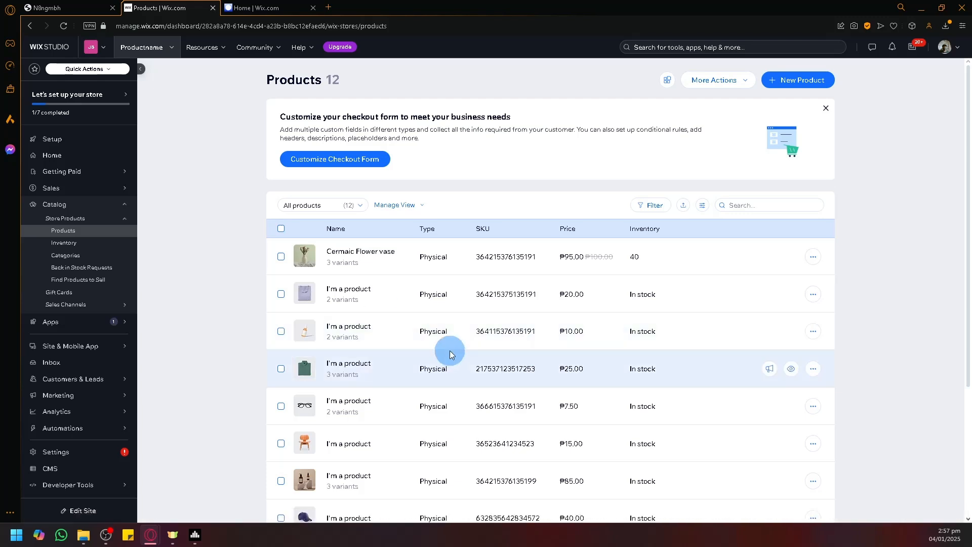
pyautogui.moveTo(702, 206)
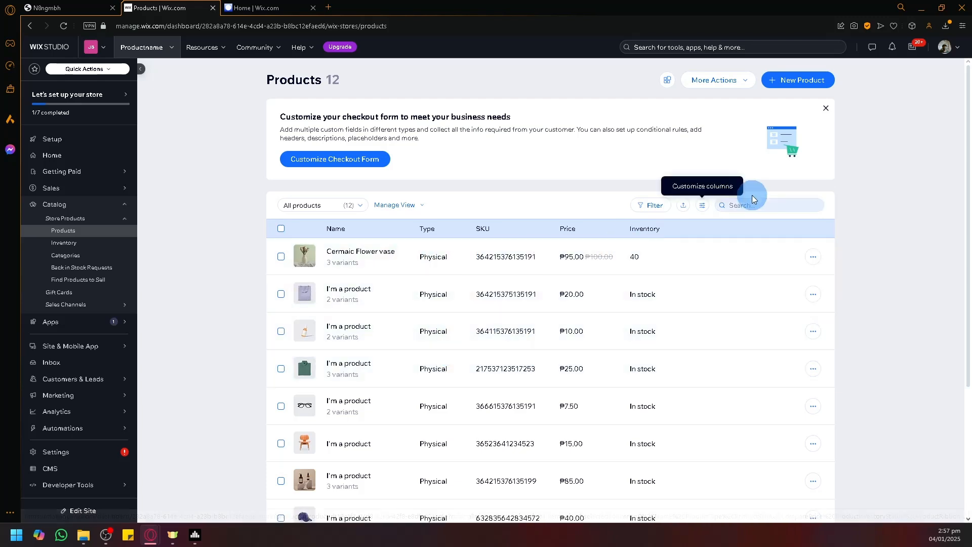
# - Export all 12 products to CSV via More Actions, then switch to the My Site 13 dashboard
pyautogui.click(717, 79)
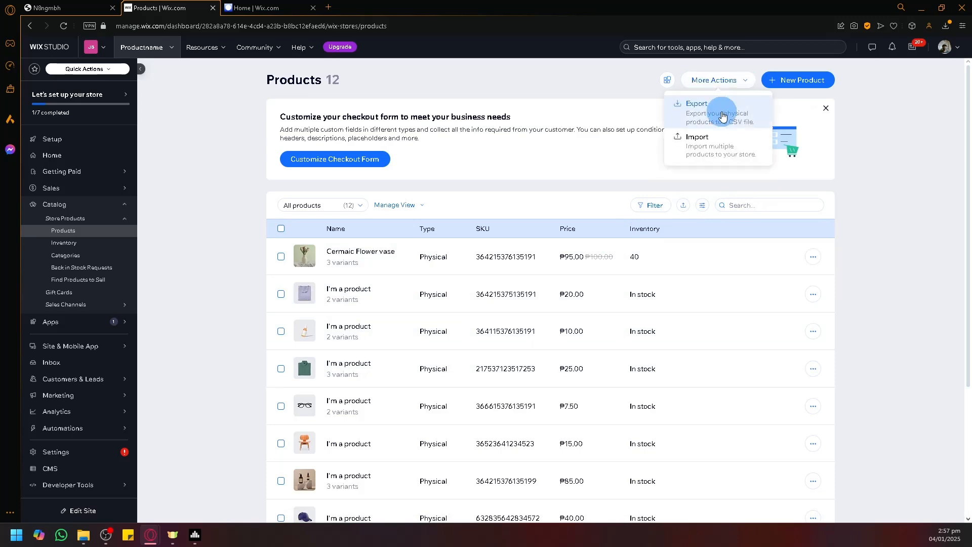
pyautogui.click(696, 104)
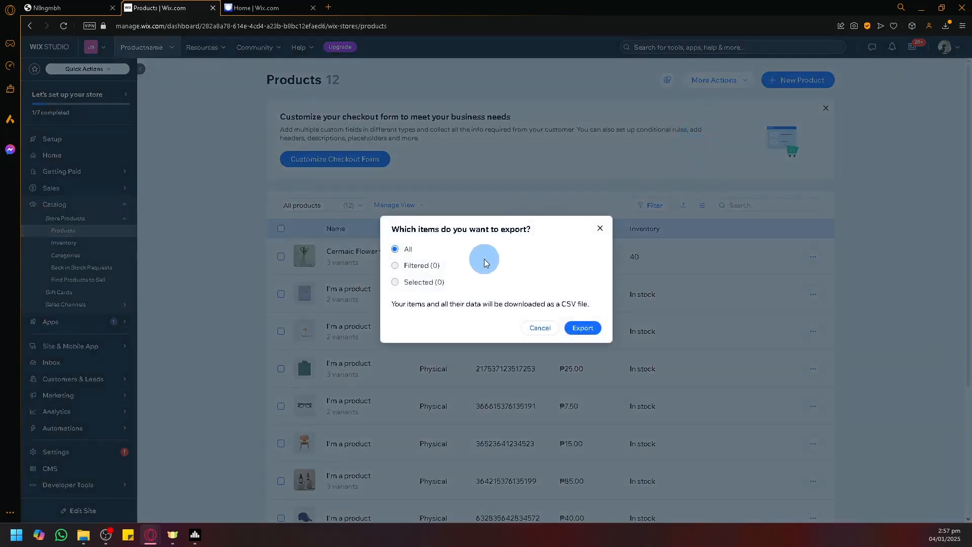
pyautogui.click(582, 327)
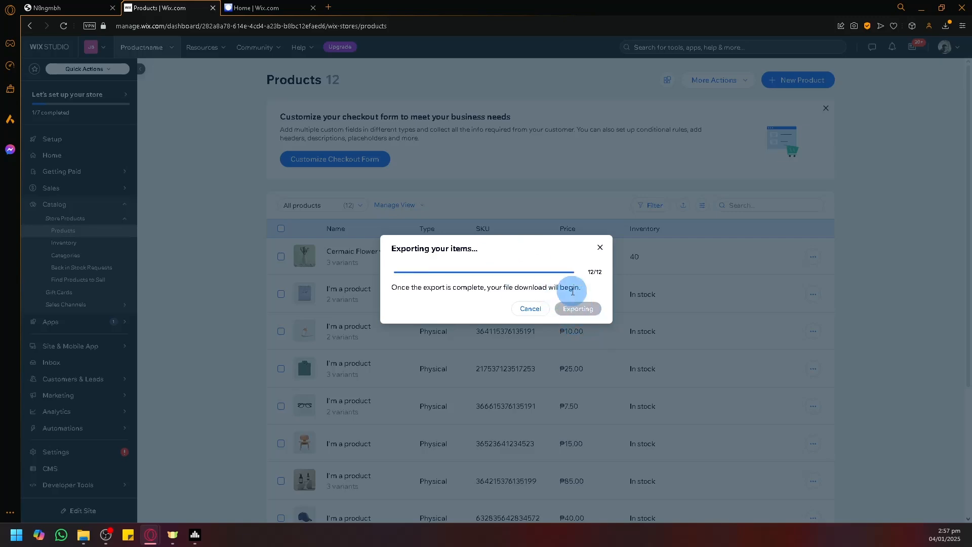
pyautogui.click(266, 7)
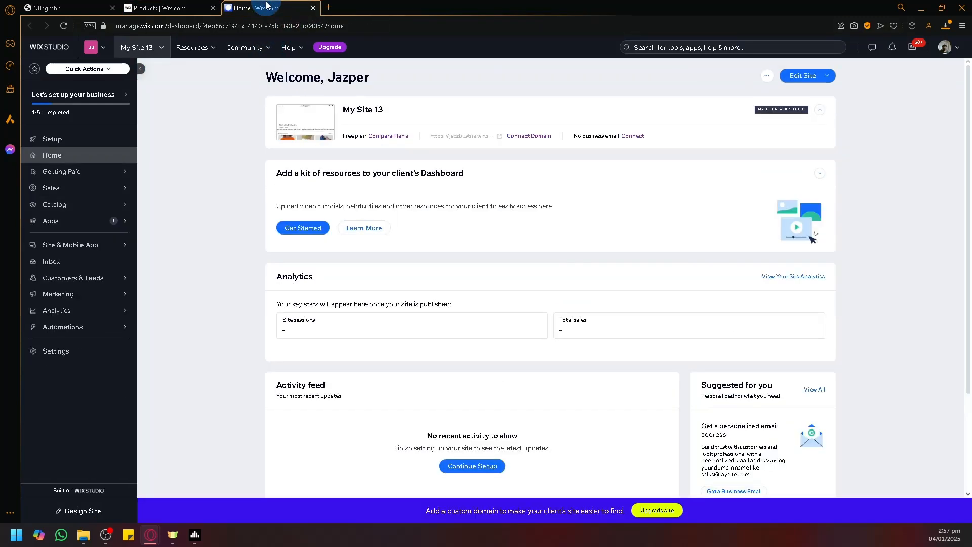
# - Go to the new store's product list and start Import from More Actions
pyautogui.click(52, 204)
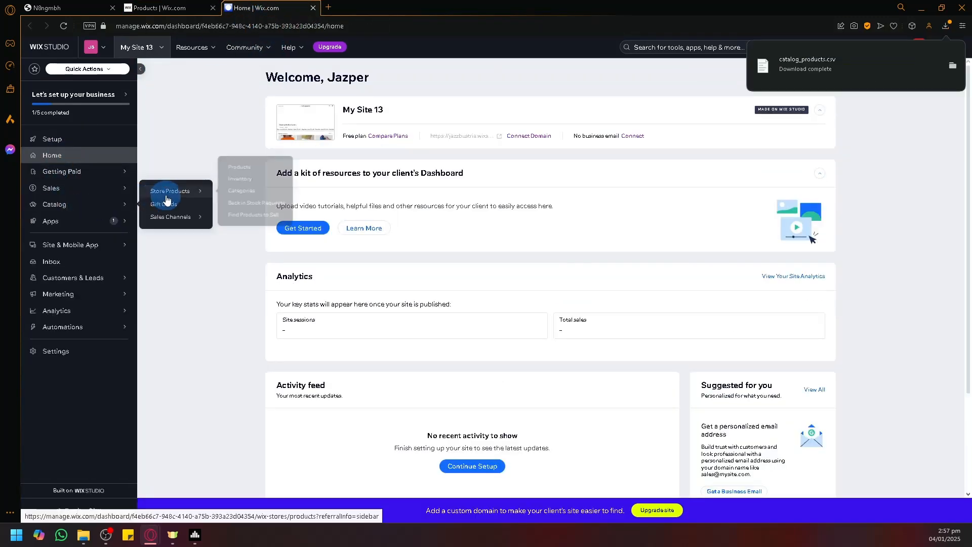
pyautogui.click(239, 165)
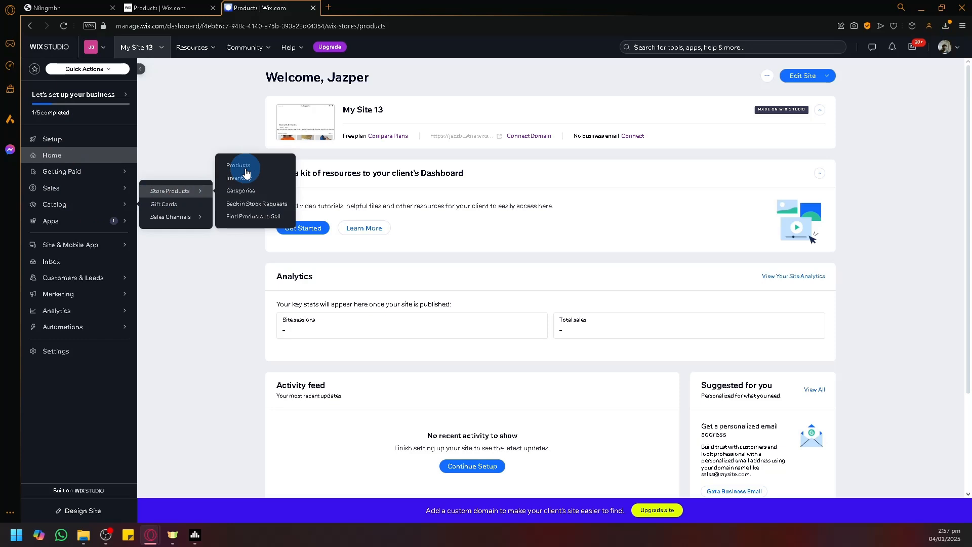
pyautogui.click(237, 165)
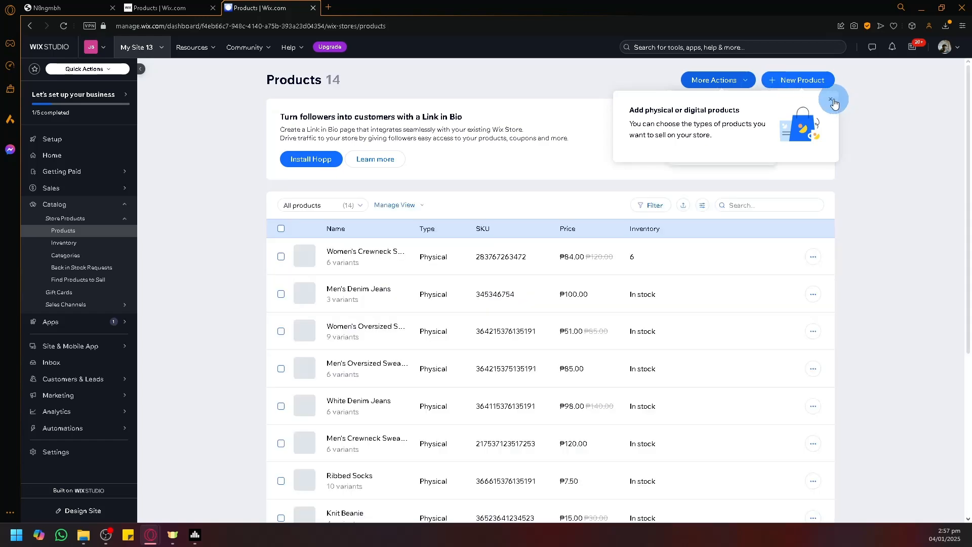
pyautogui.click(717, 79)
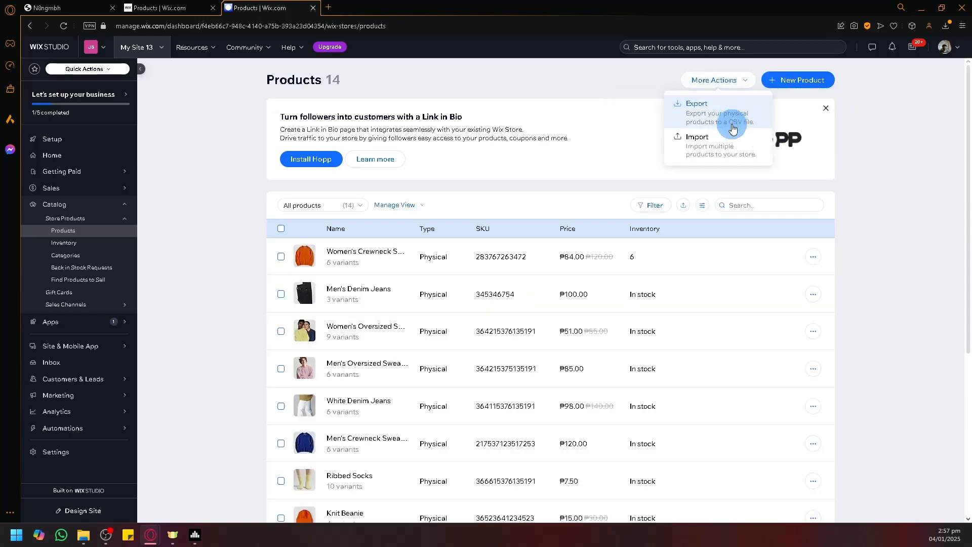
pyautogui.click(696, 104)
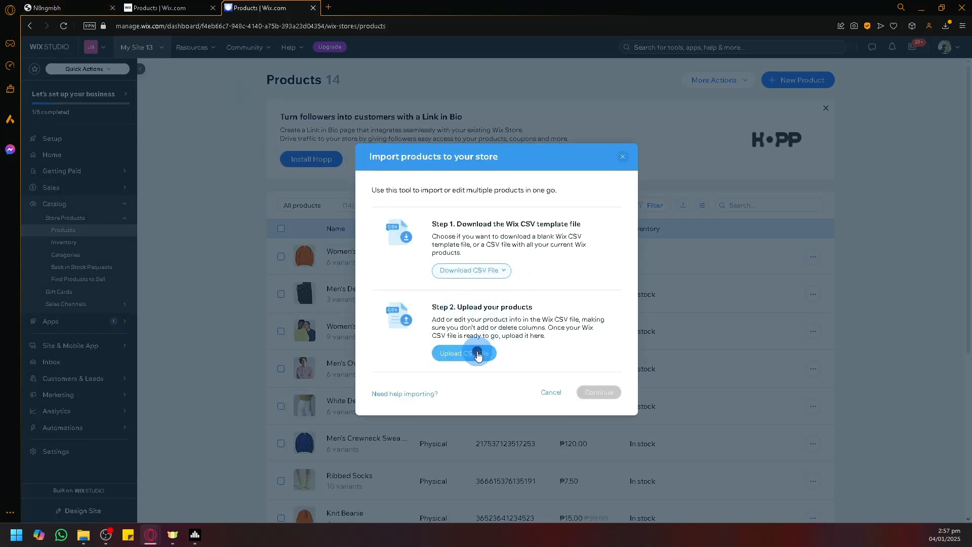
# - Upload catalog_products.csv, import its 12 products and dismiss the completion message
pyautogui.click(463, 353)
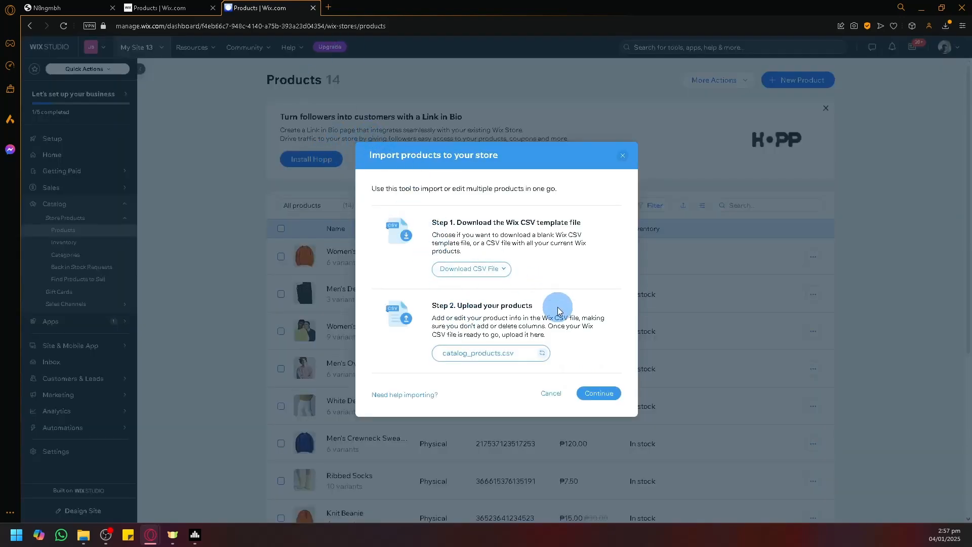
pyautogui.click(597, 393)
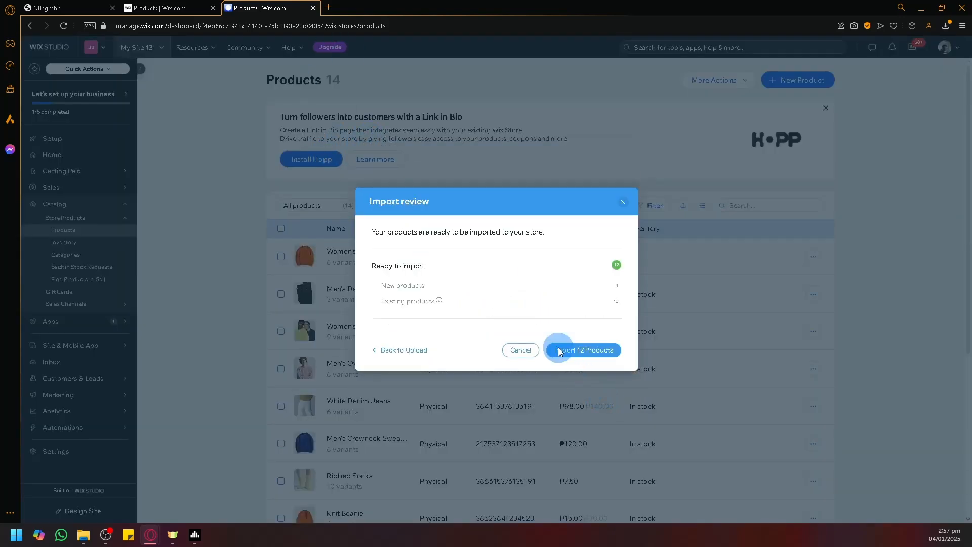
pyautogui.click(582, 350)
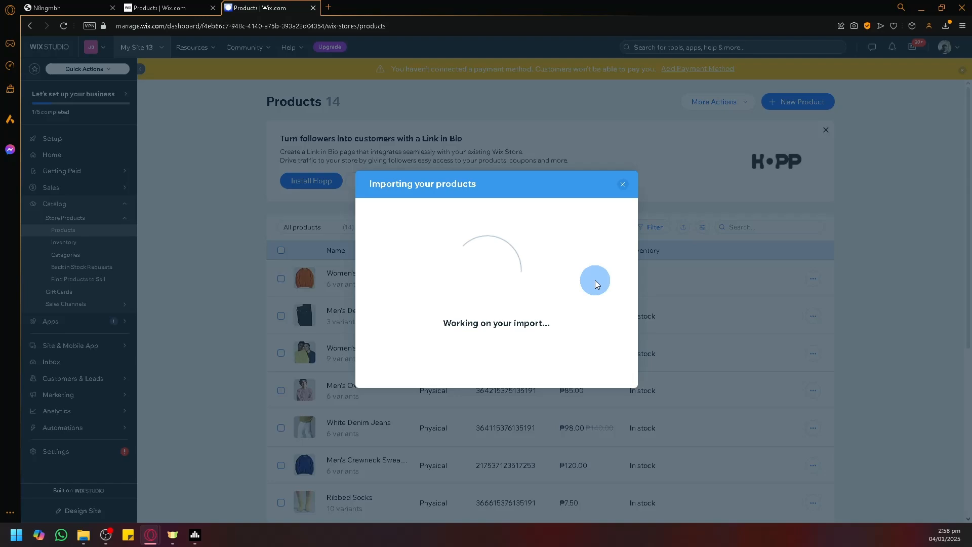
pyautogui.moveTo(189, 237)
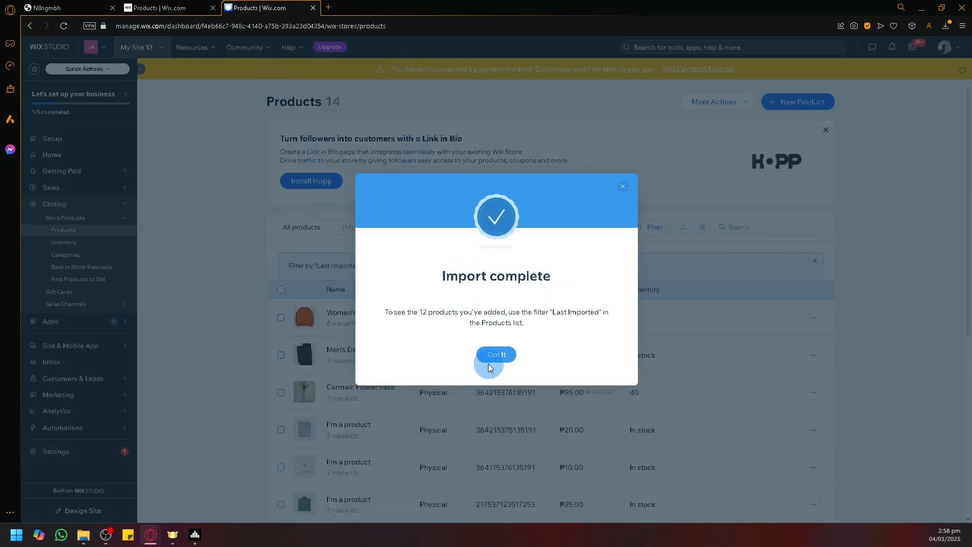
pyautogui.click(495, 354)
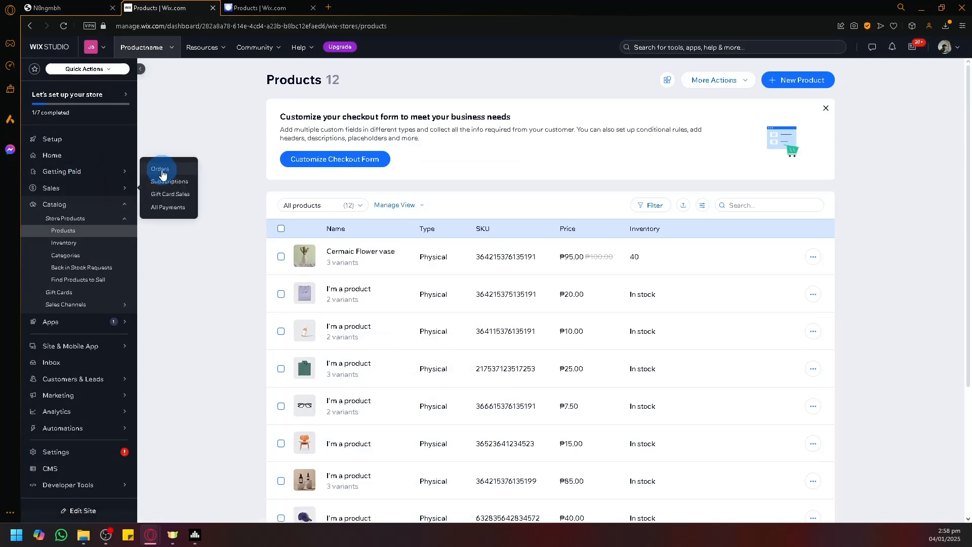
# - View the old store's empty Orders page under Sales, then return to My Site 13's products
pyautogui.click(159, 168)
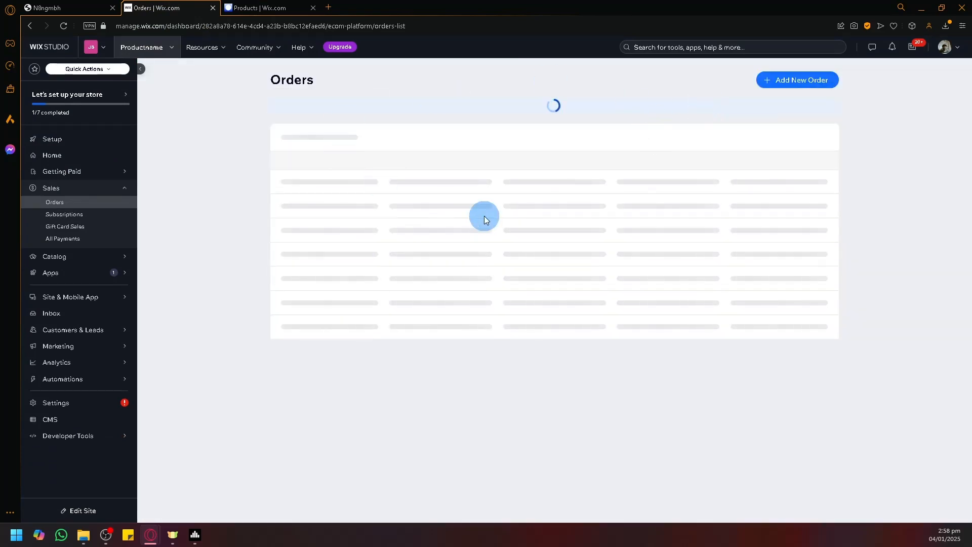
pyautogui.rightClick(245, 209)
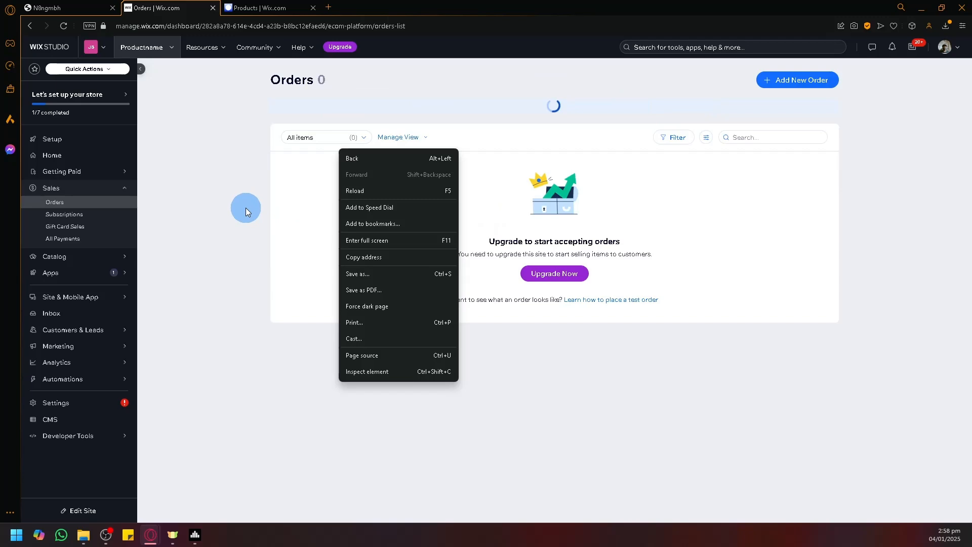
pyautogui.click(261, 7)
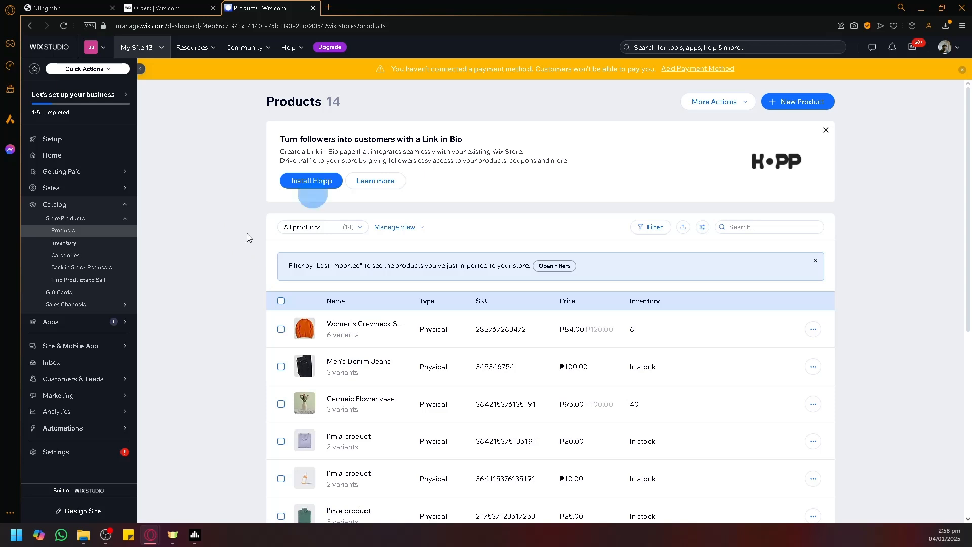
pyautogui.moveTo(608, 156)
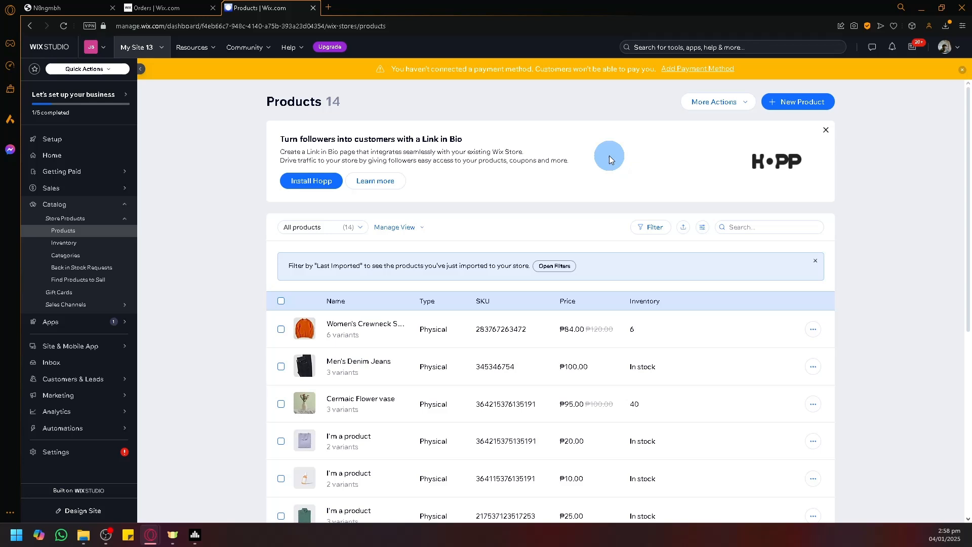
pyautogui.moveTo(17, 251)
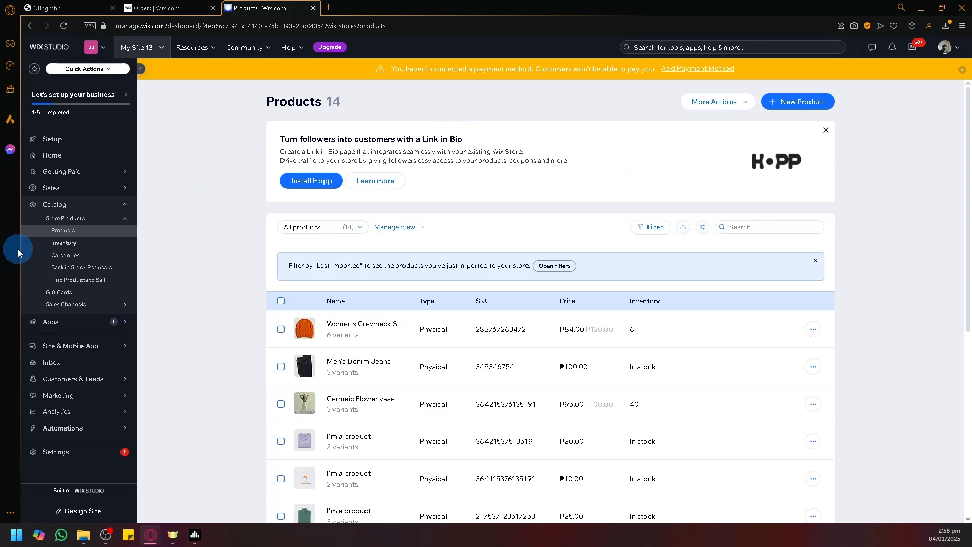